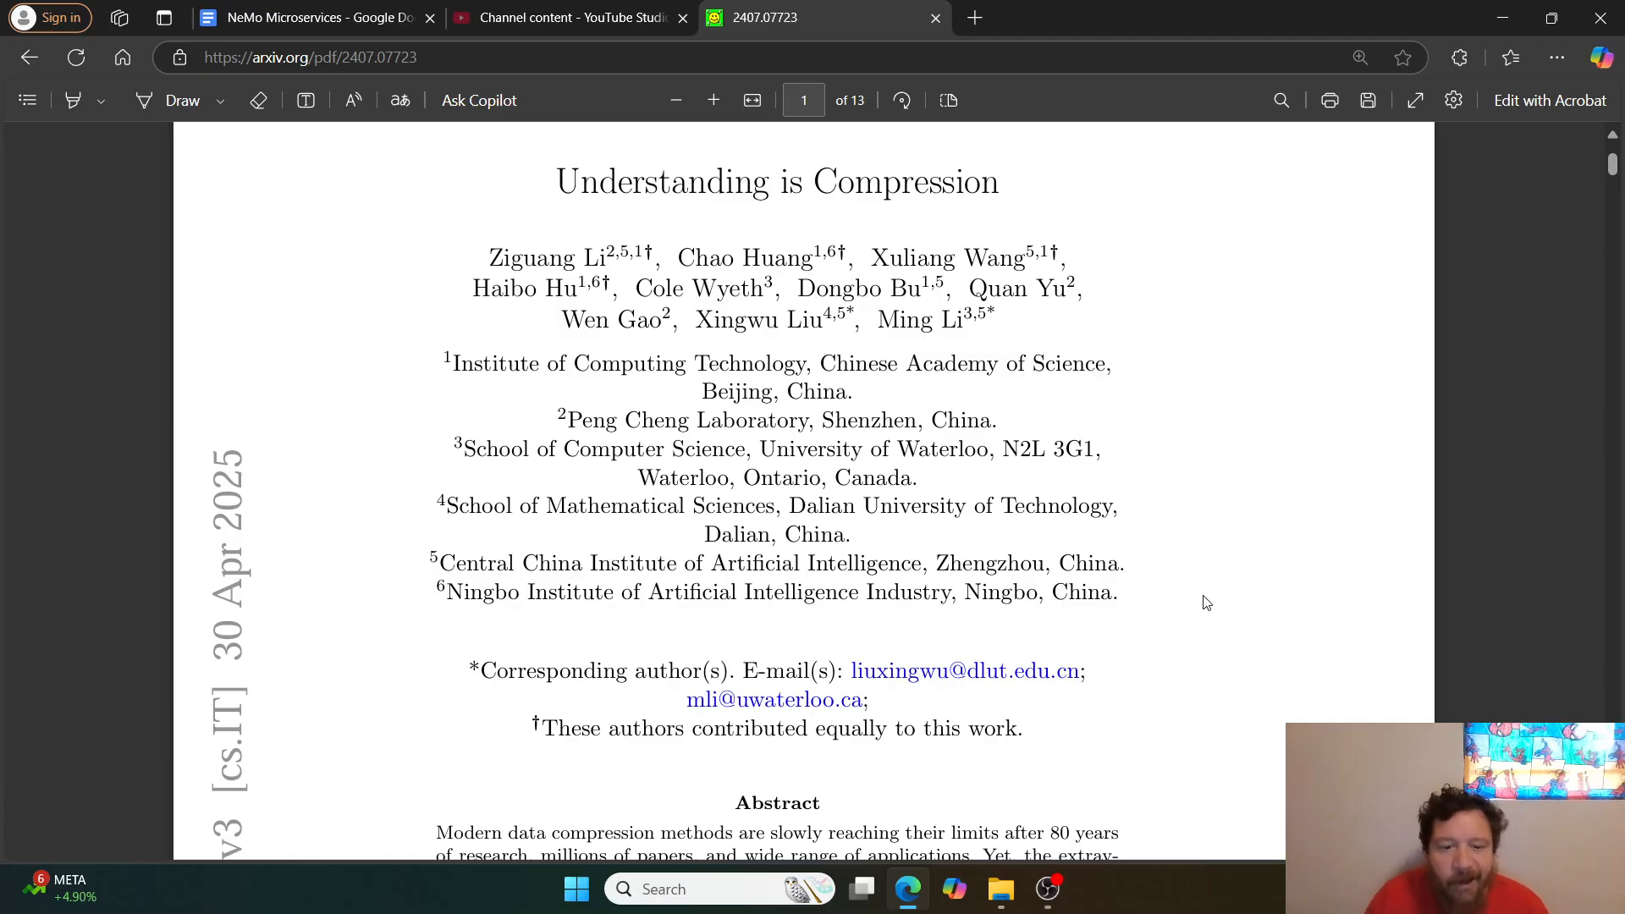
# - Scroll past the title page and abstract to the Introduction on page 2
pyautogui.scroll(-3)
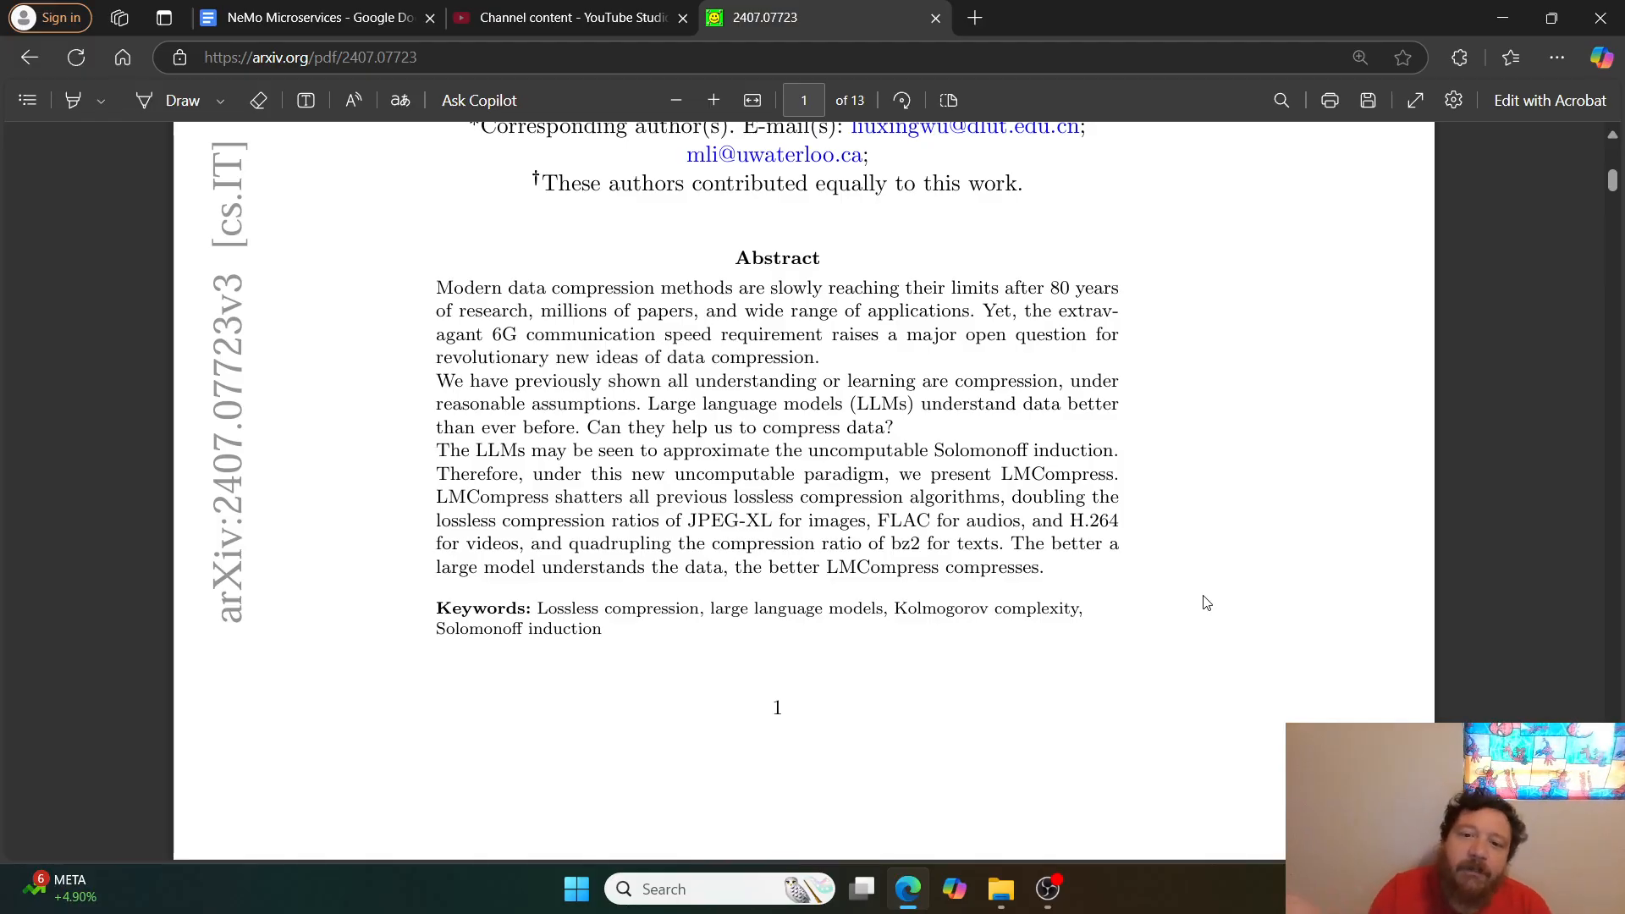
pyautogui.scroll(-3)
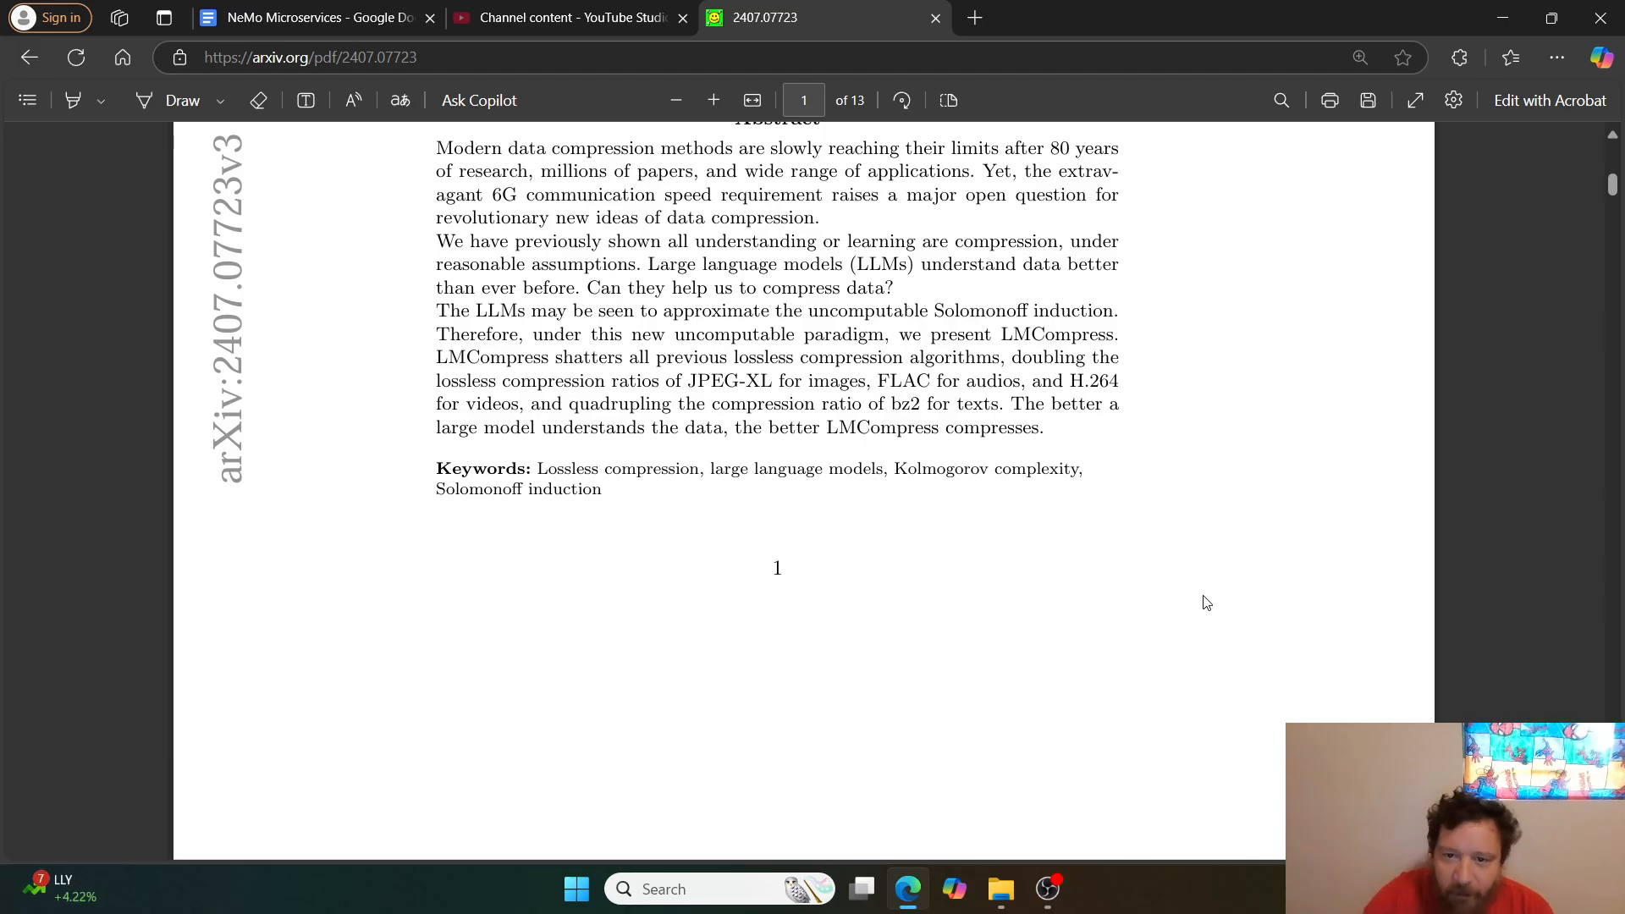
pyautogui.scroll(-3)
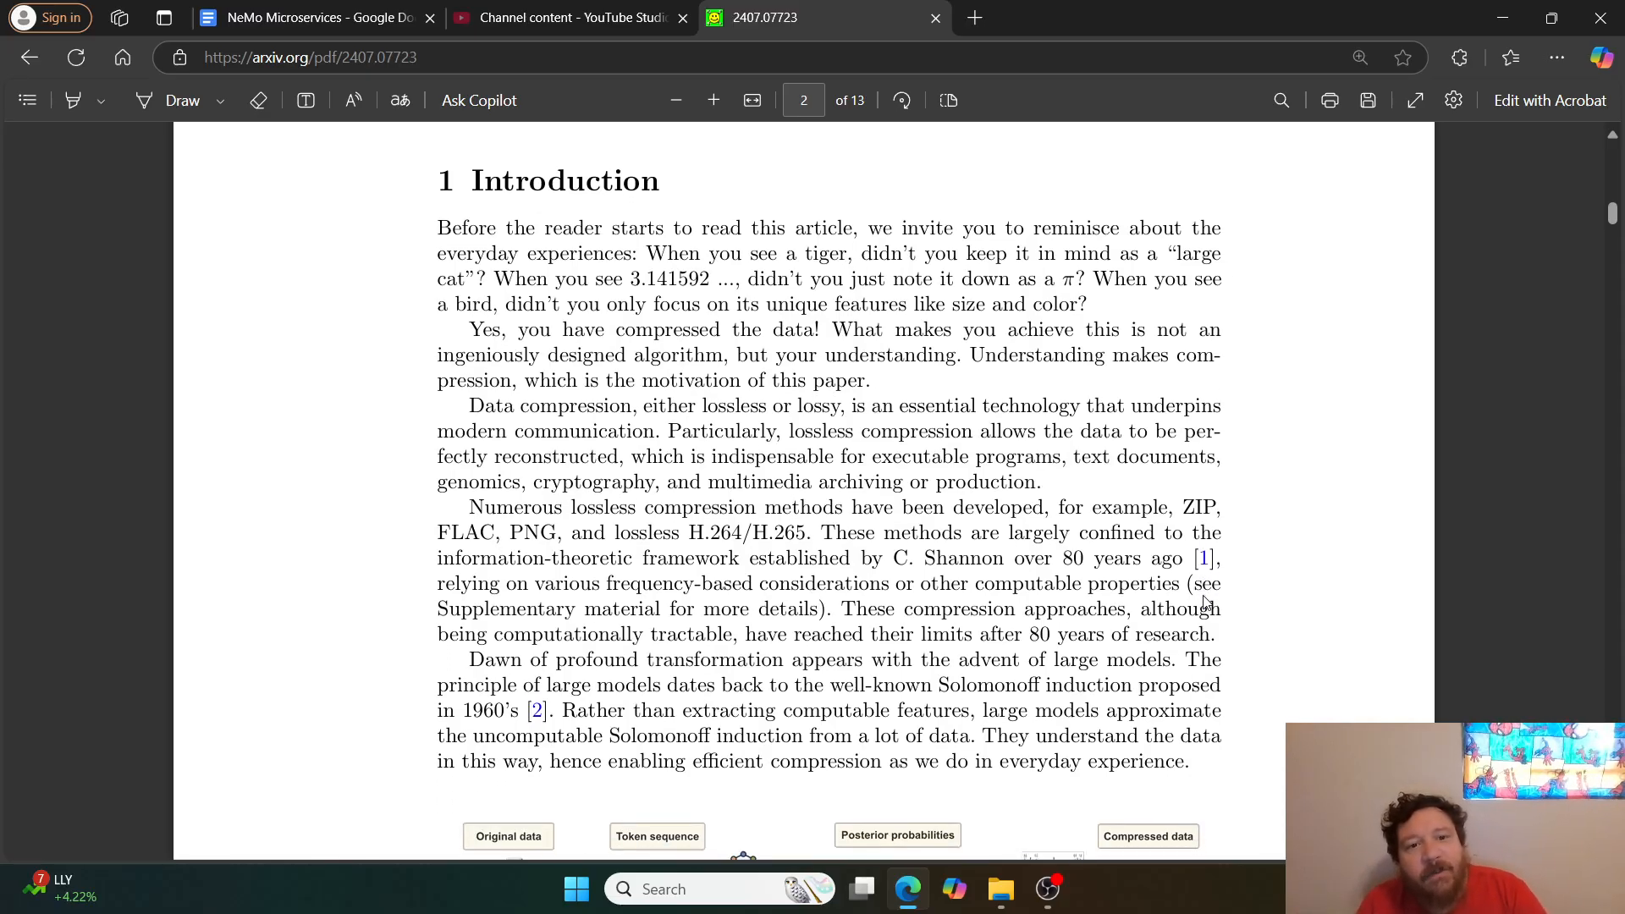
pyautogui.scroll(-3)
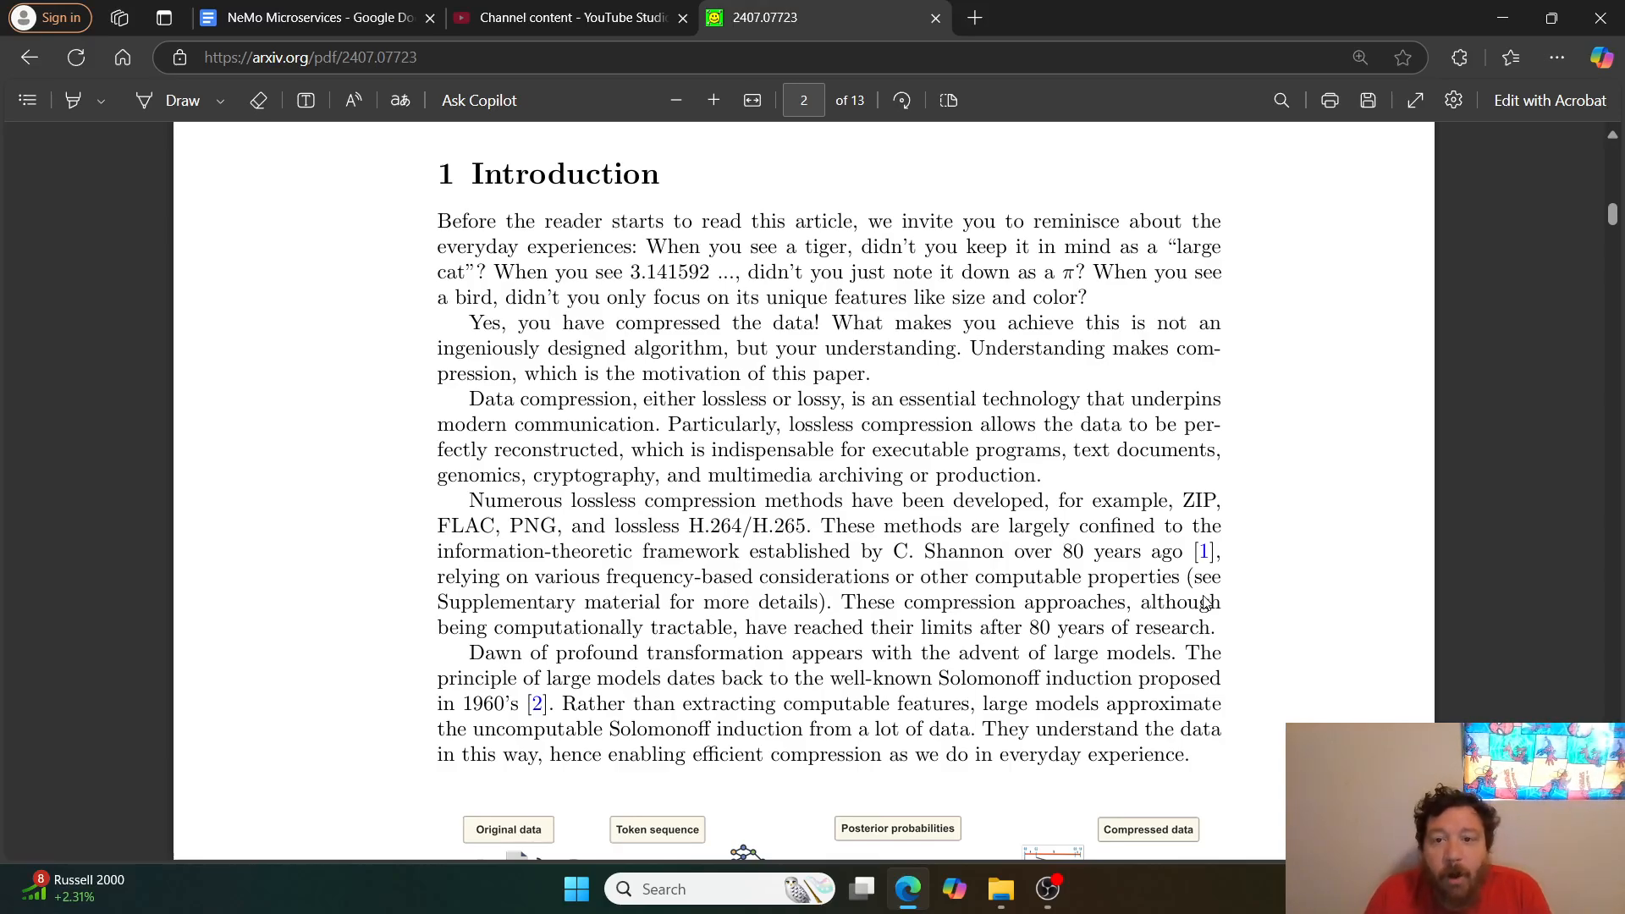
pyautogui.moveTo(1404, 656)
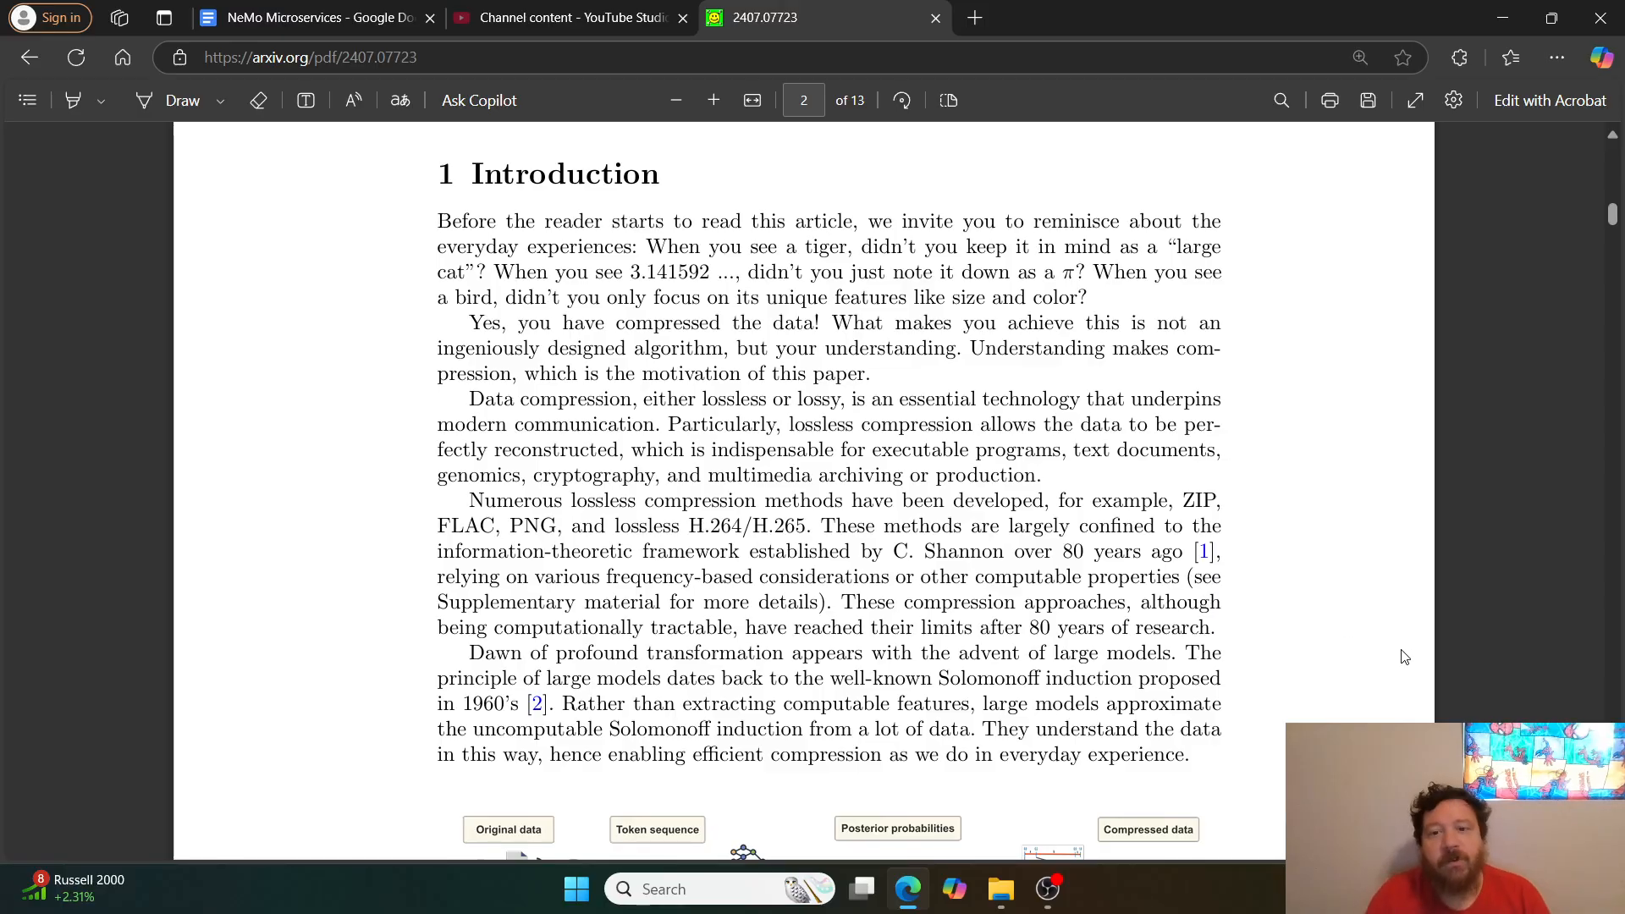
# - Drag-select several author affiliation lines on page 1
pyautogui.moveTo(437, 221); pyautogui.dragTo(1039, 475)
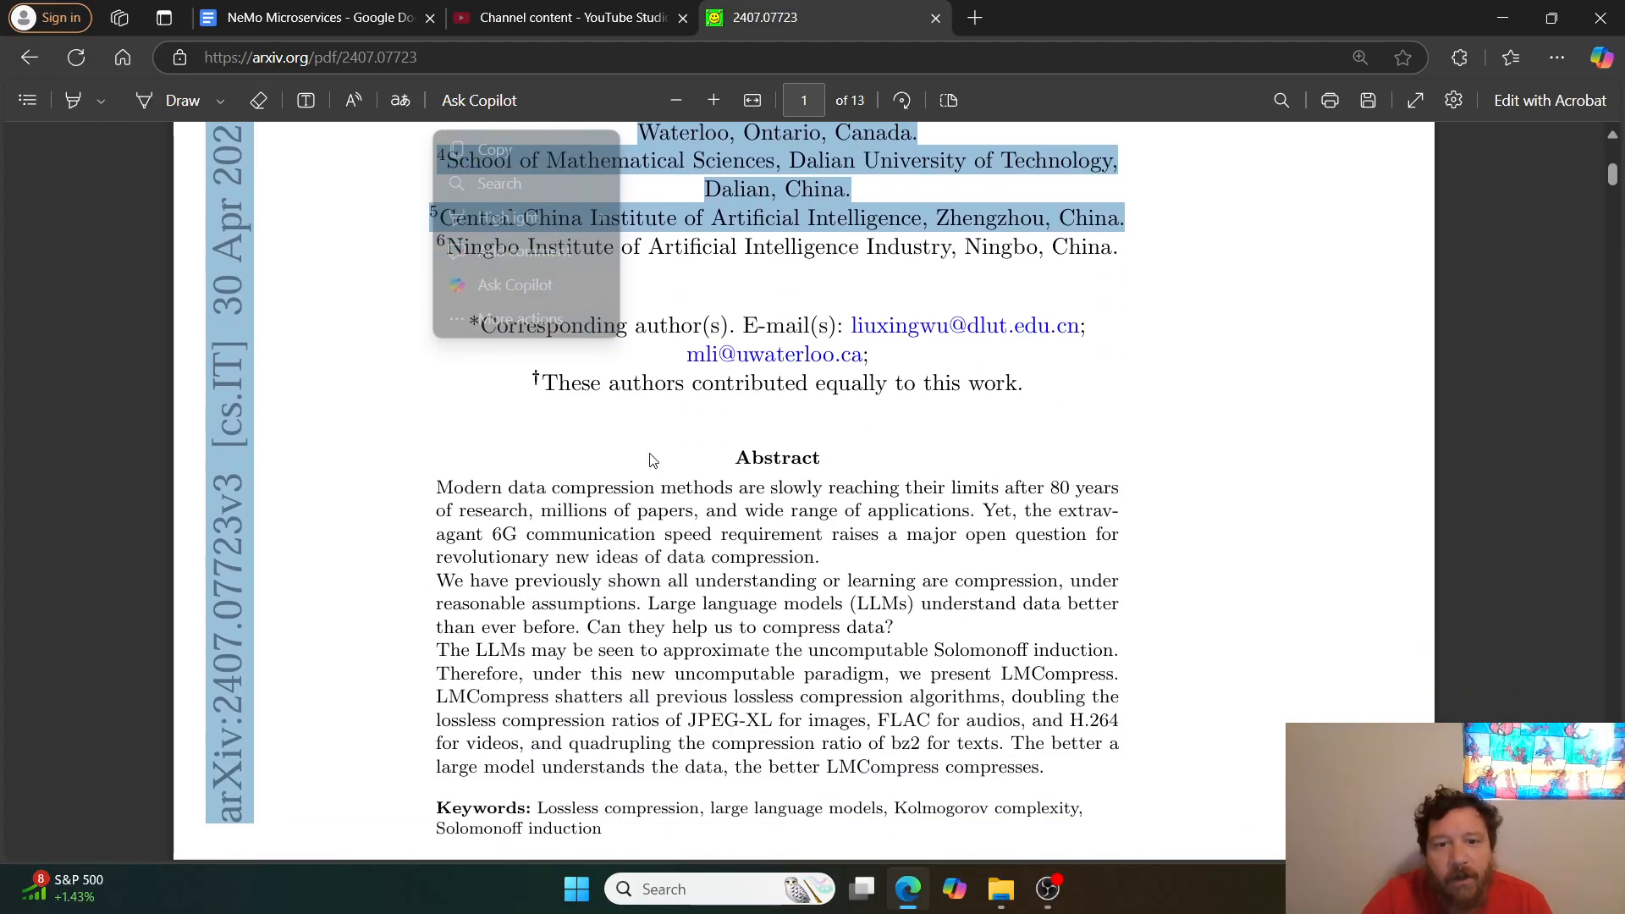
# - Scroll past the Introduction paragraphs to the Fig. 1 LMCompress architecture diagram
pyautogui.scroll(-3)
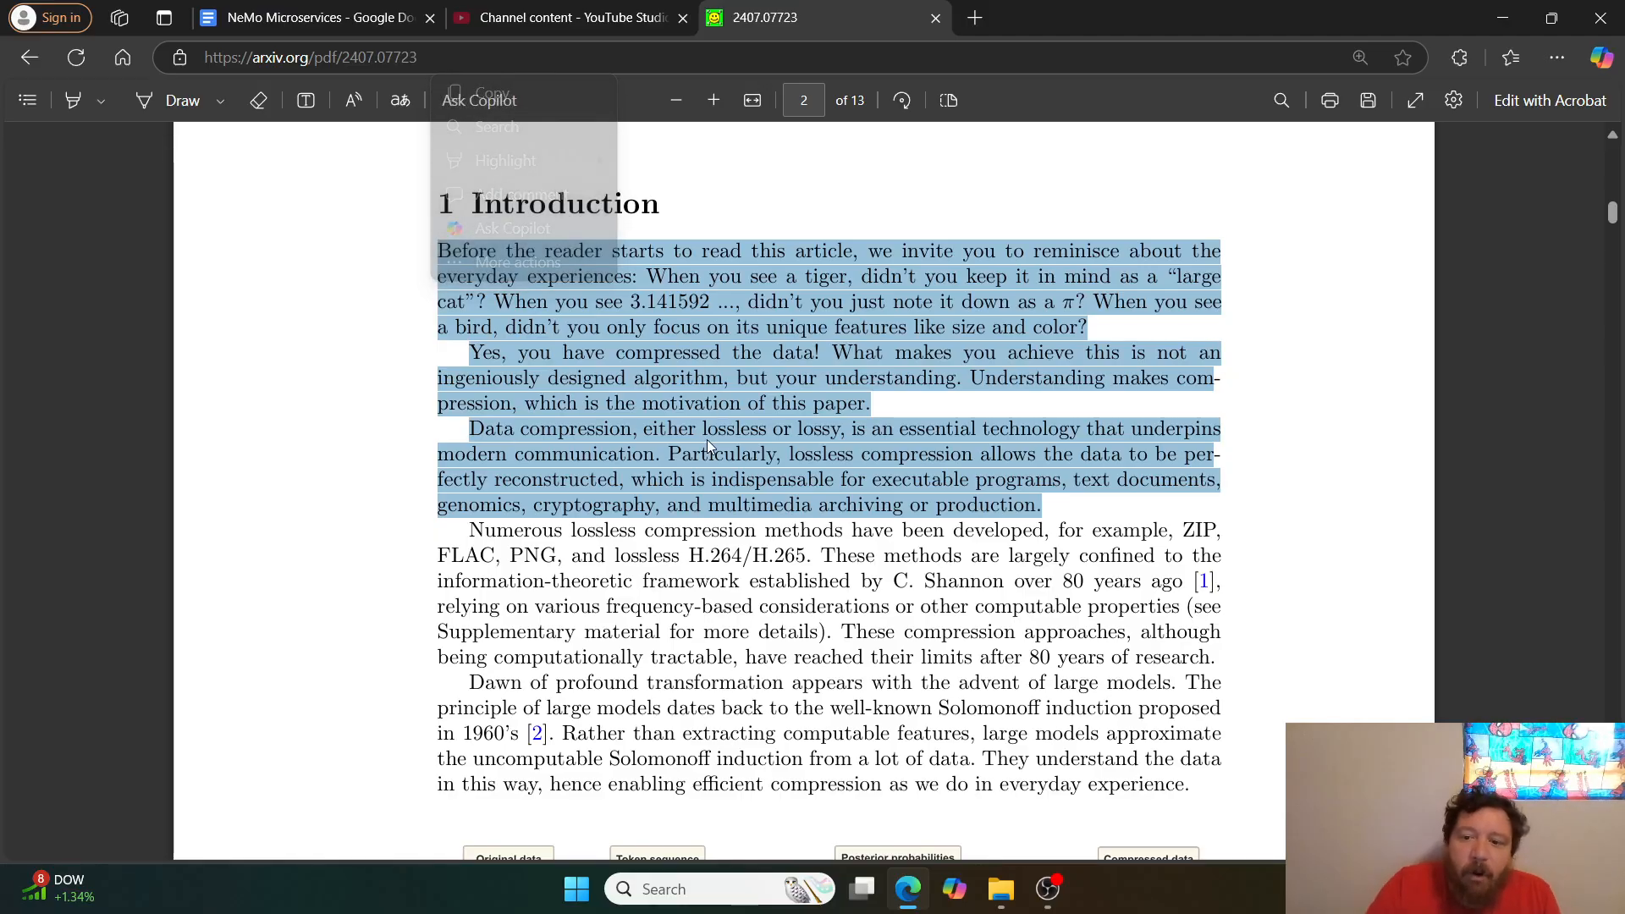
pyautogui.scroll(-3)
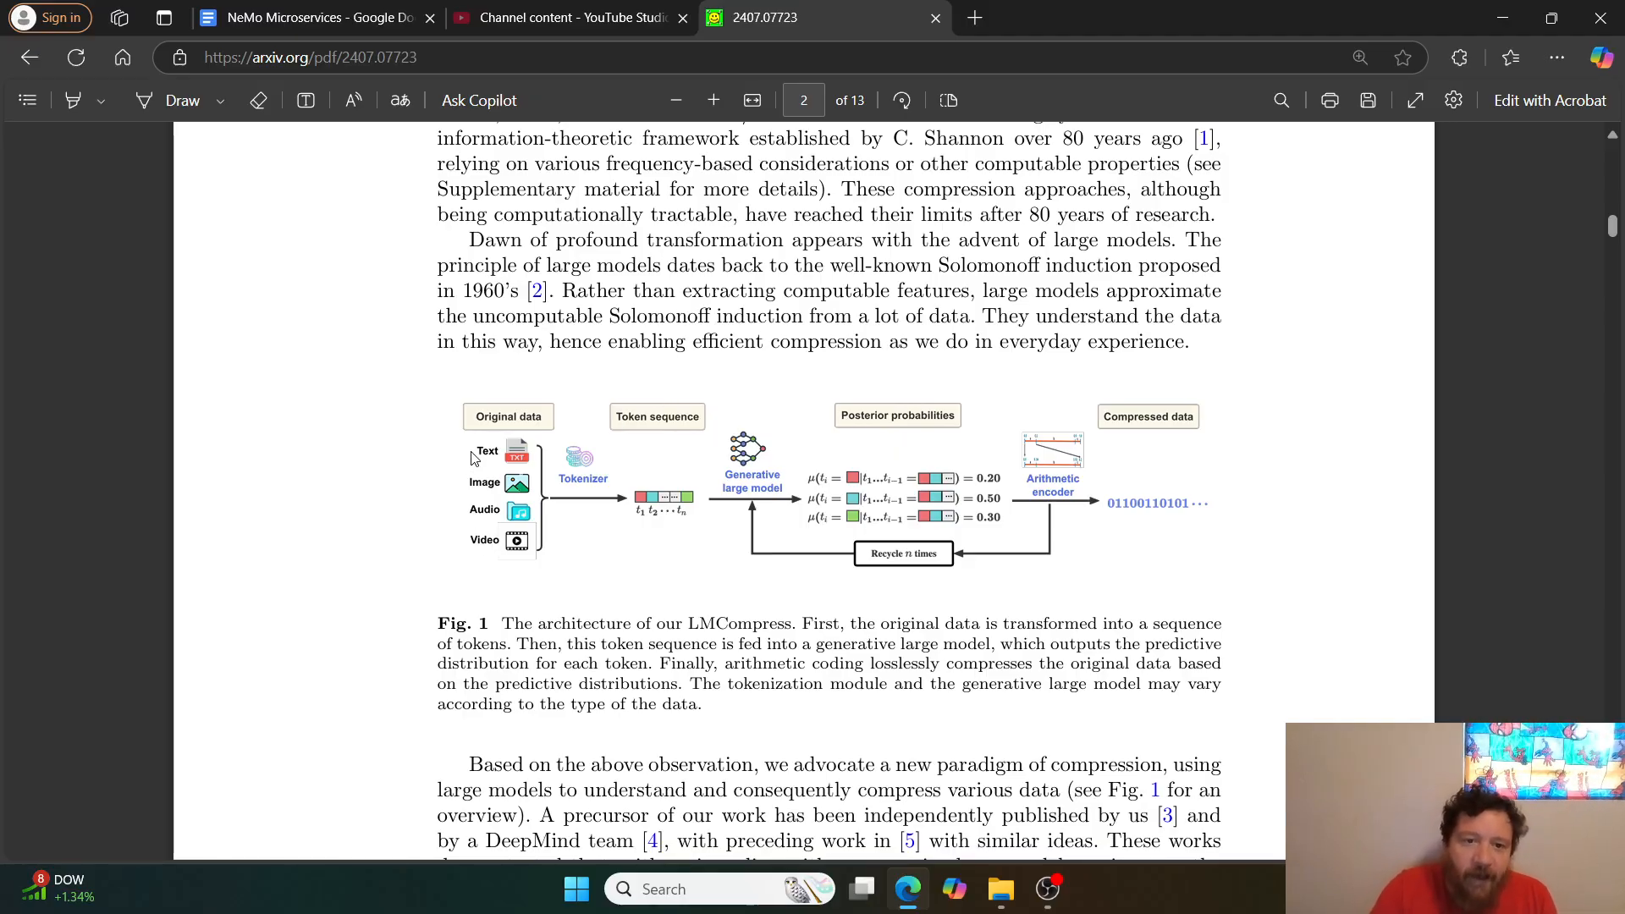
pyautogui.moveTo(566, 558)
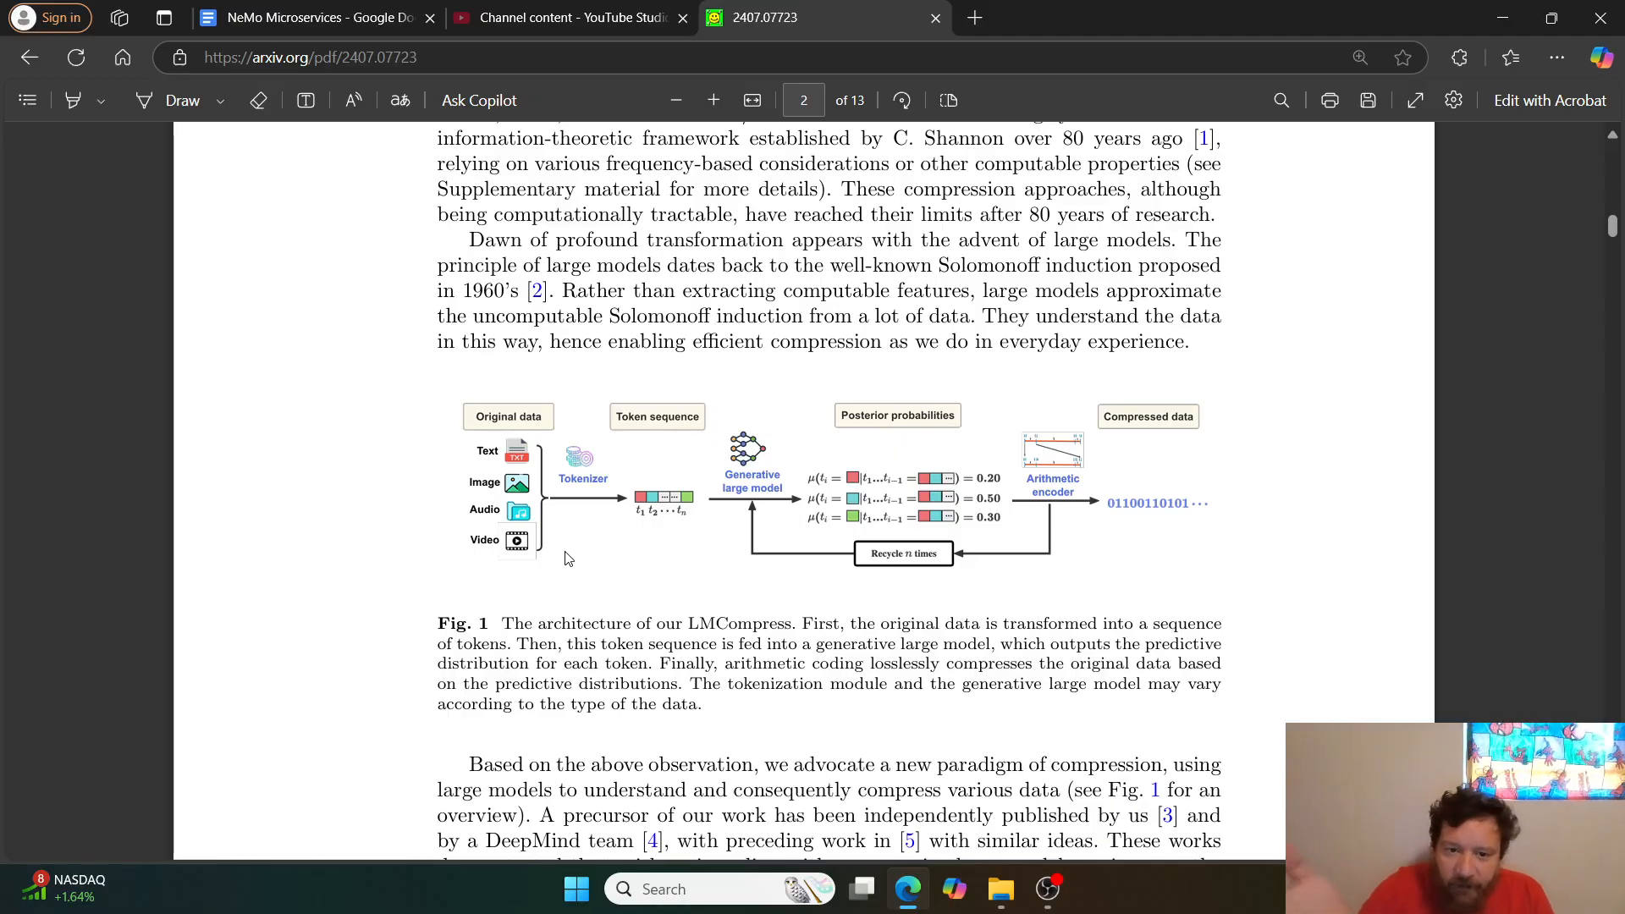
# - Scroll below the diagram to Fig. 1's caption and page 2's closing paragraph
pyautogui.scroll(-3)
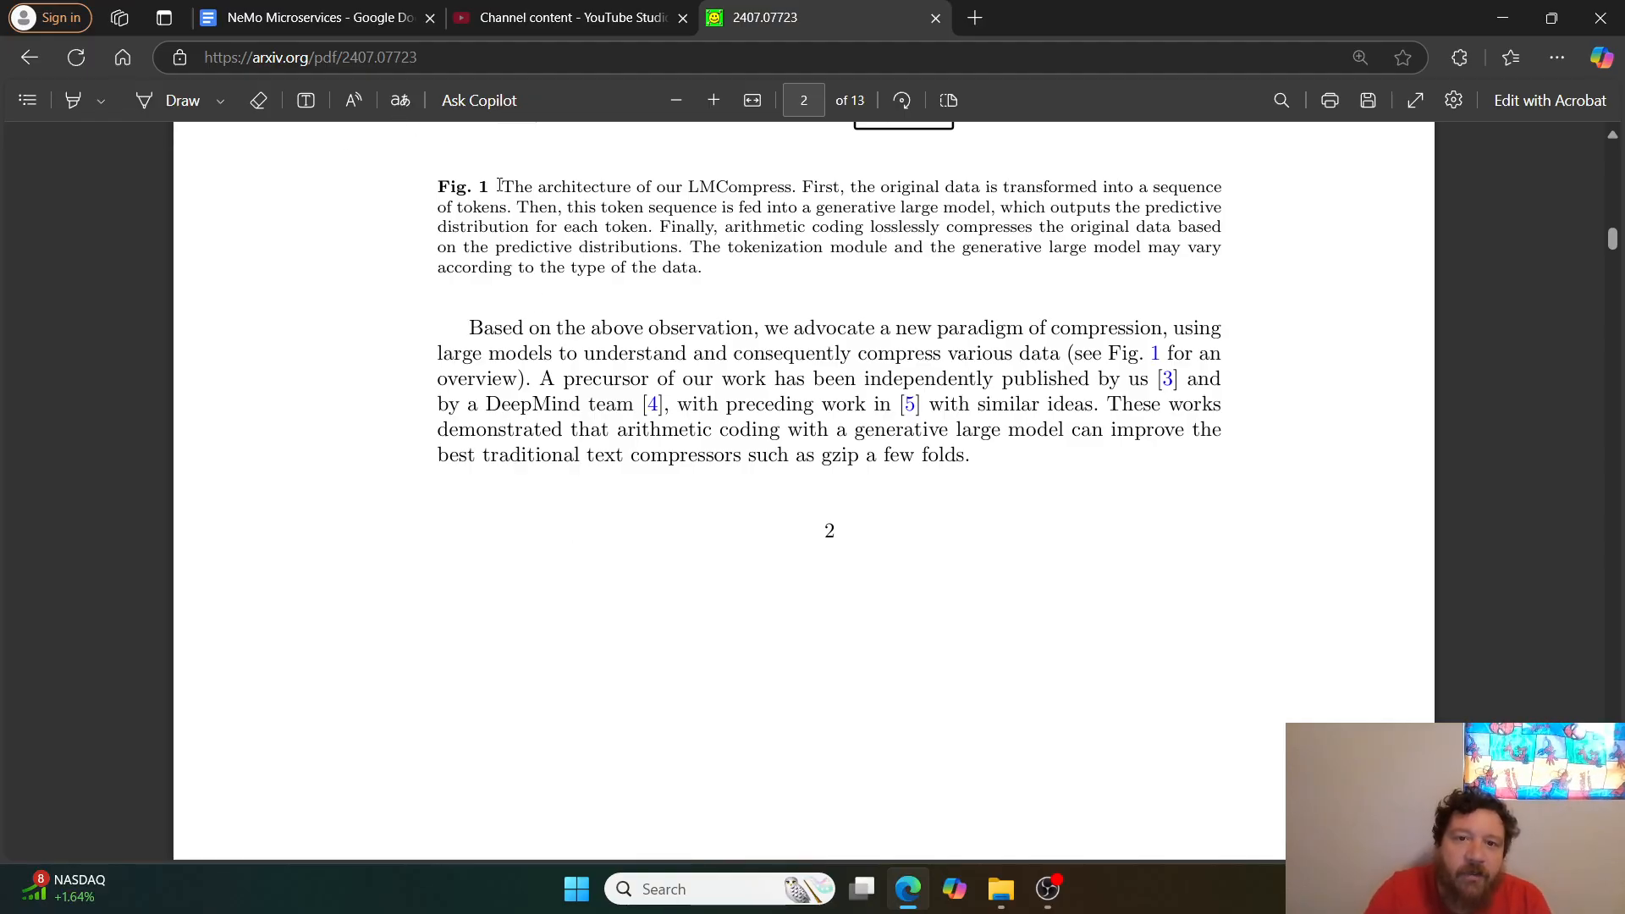
# - Select the start of the Fig. 1 caption, then clear the selection
pyautogui.moveTo(500, 186); pyautogui.dragTo(794, 186)
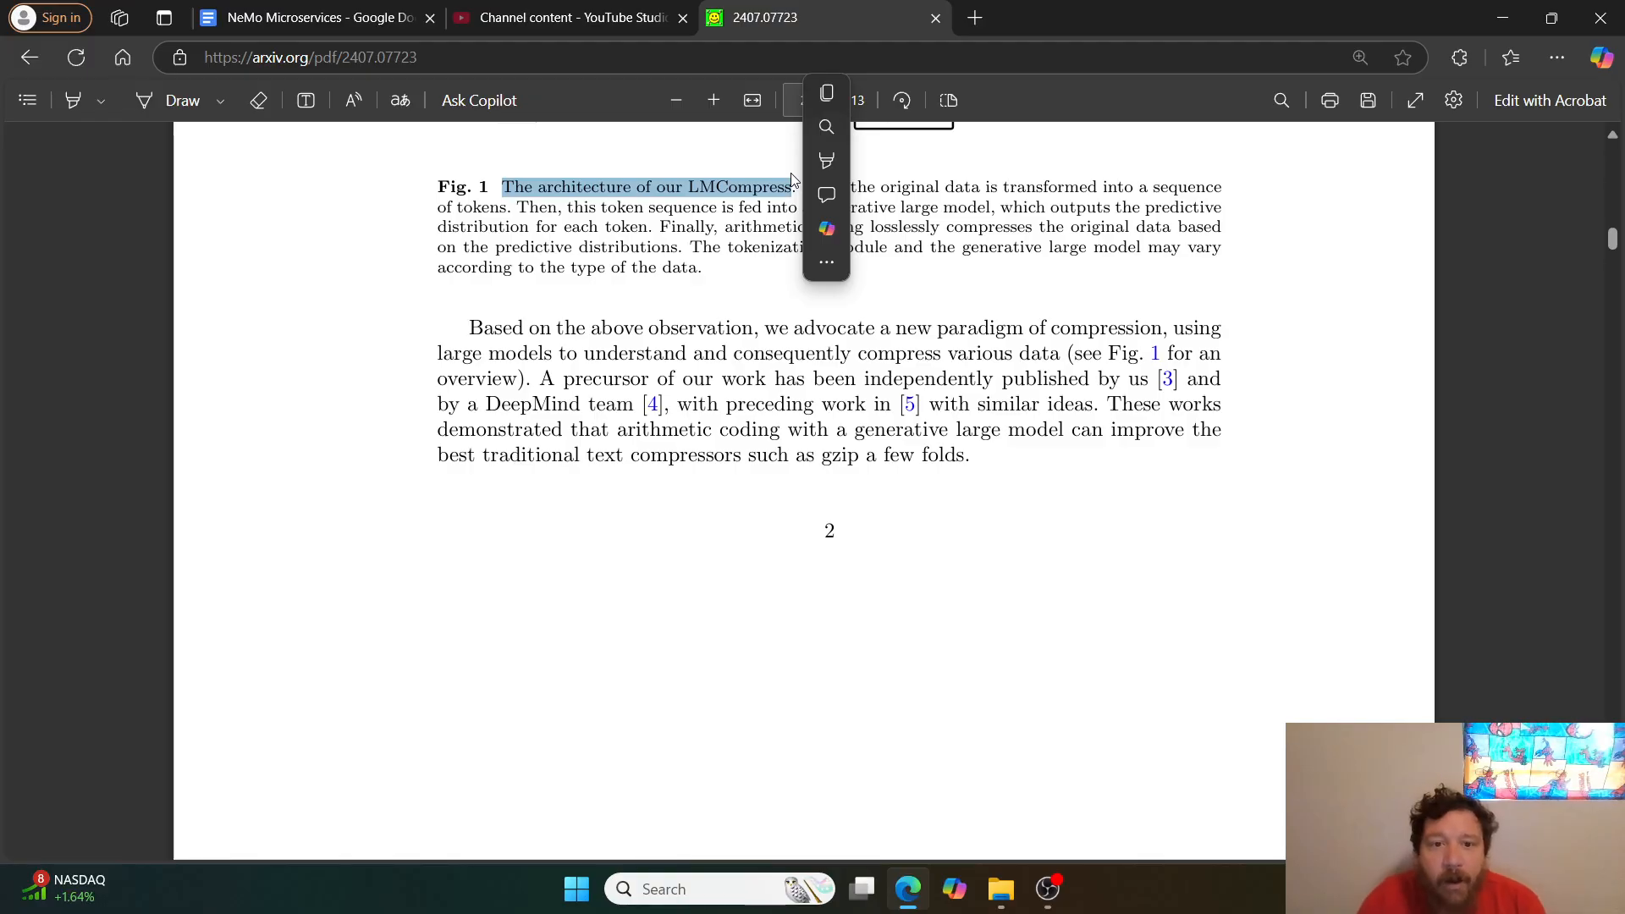
pyautogui.click(693, 323)
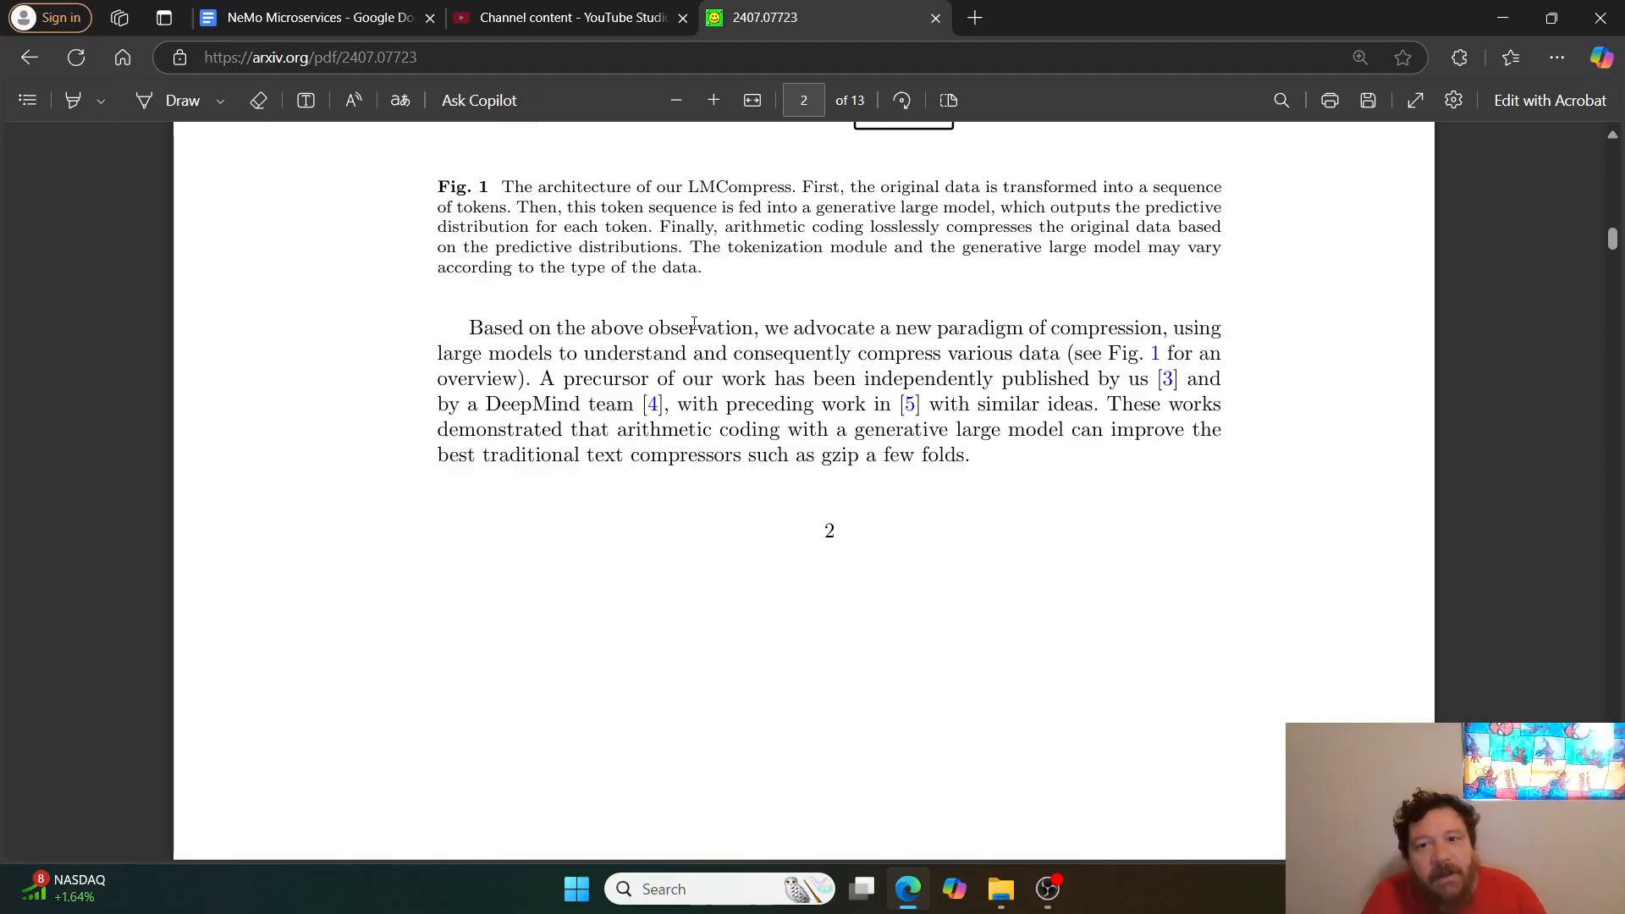
# - Scroll from section 2.1 to Table 1's PNG, JPEG-XL and WebP comparison on page 6
pyautogui.scroll(-3)
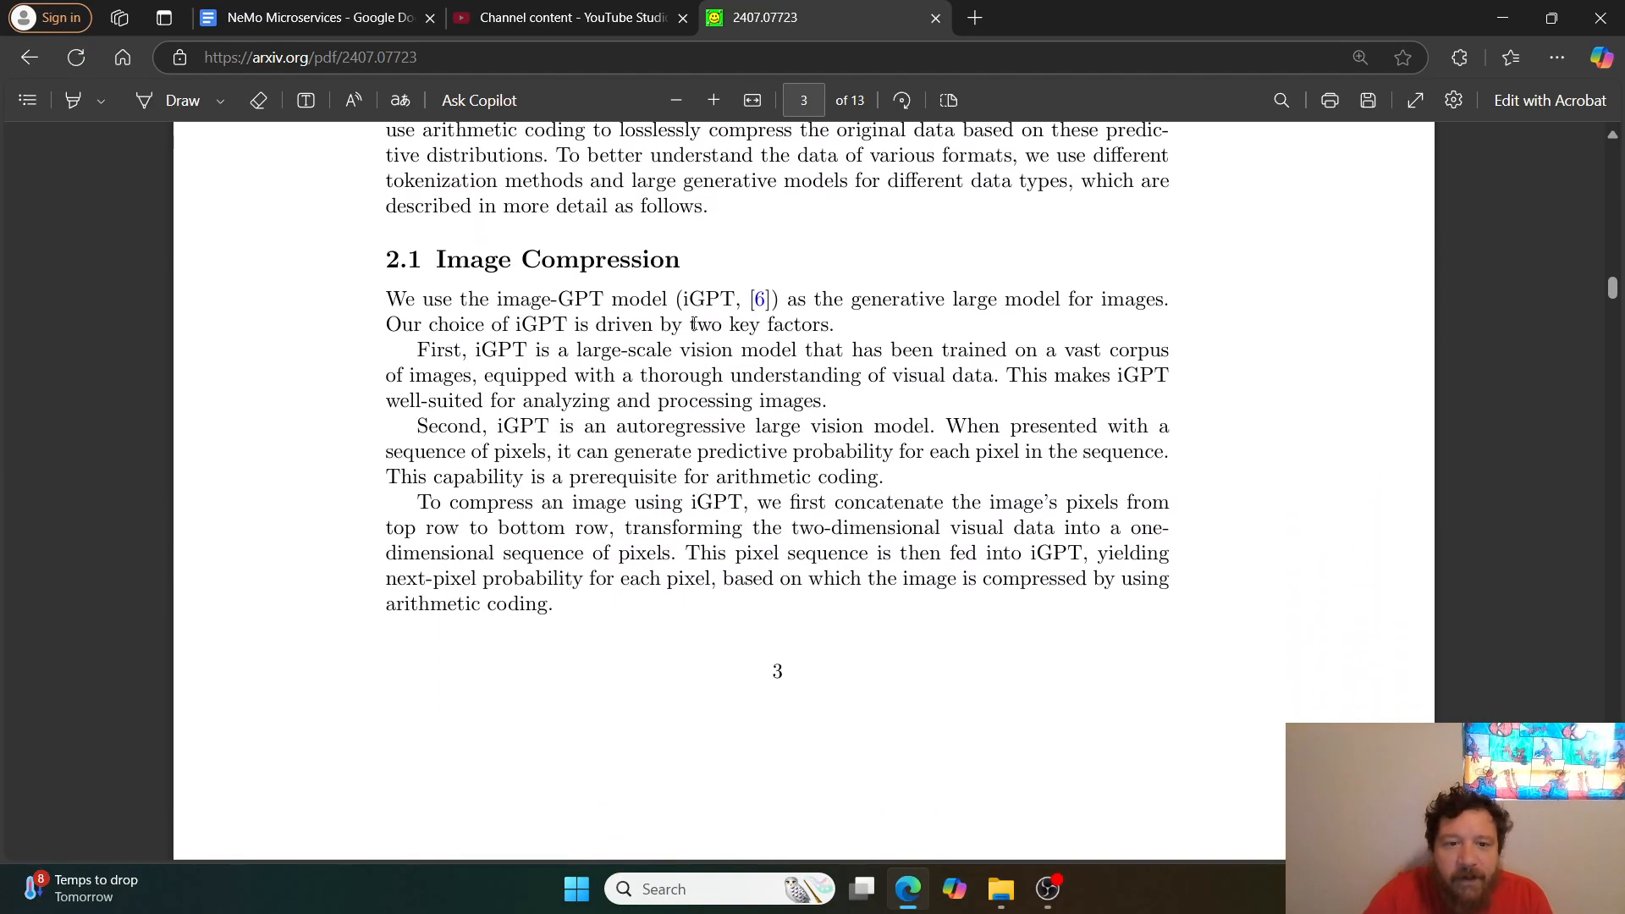
pyautogui.scroll(-3)
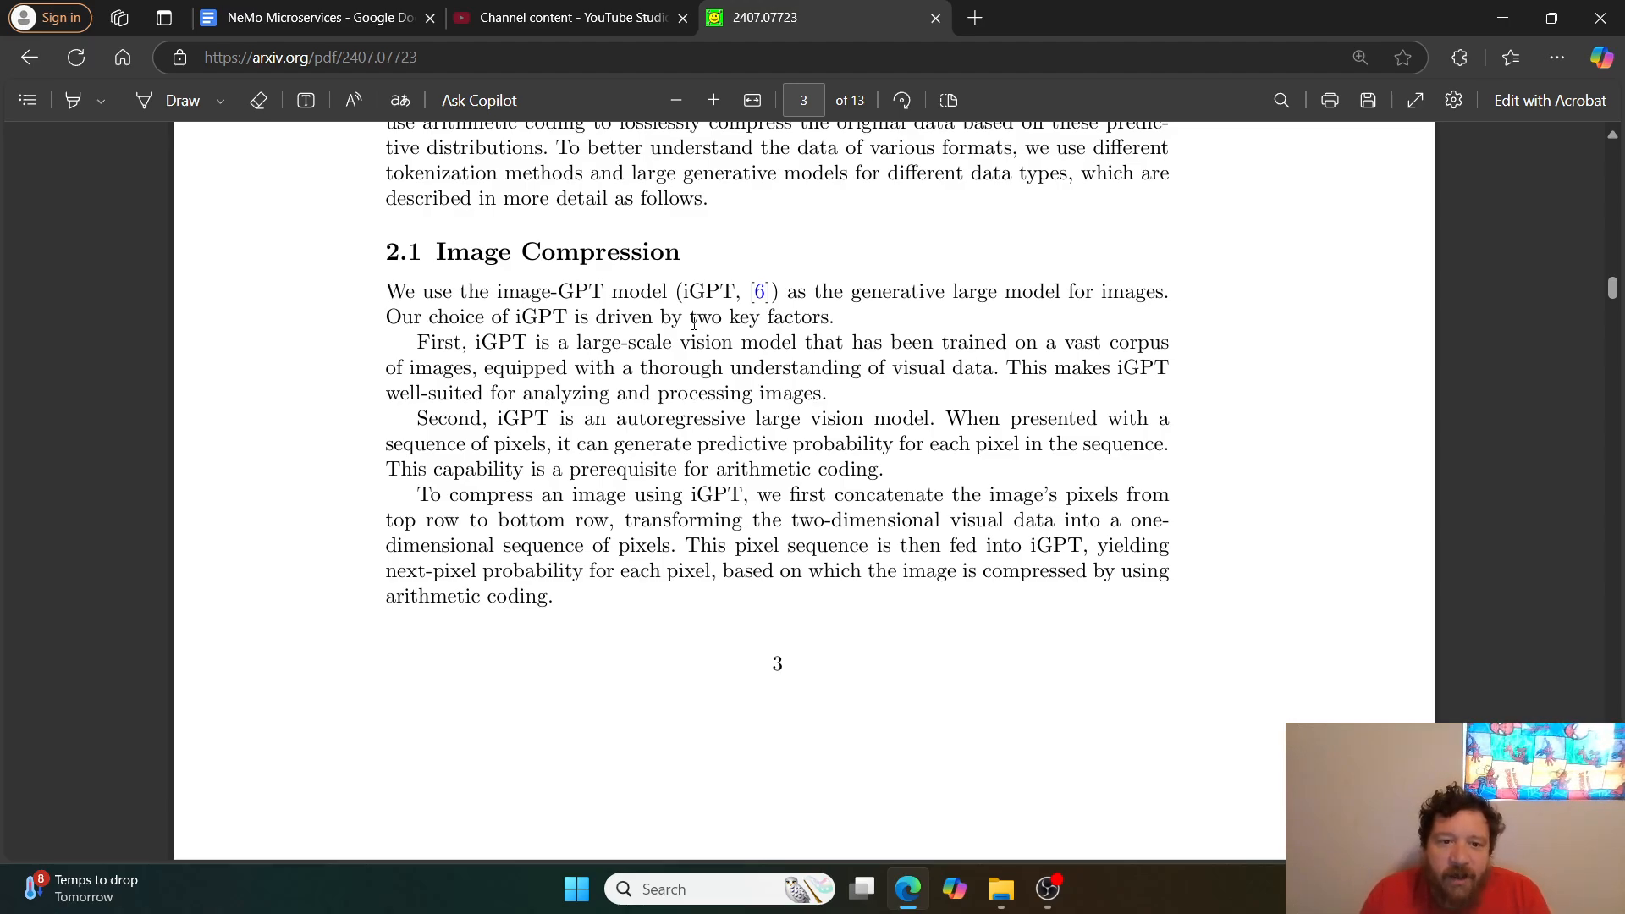
pyautogui.scroll(-3)
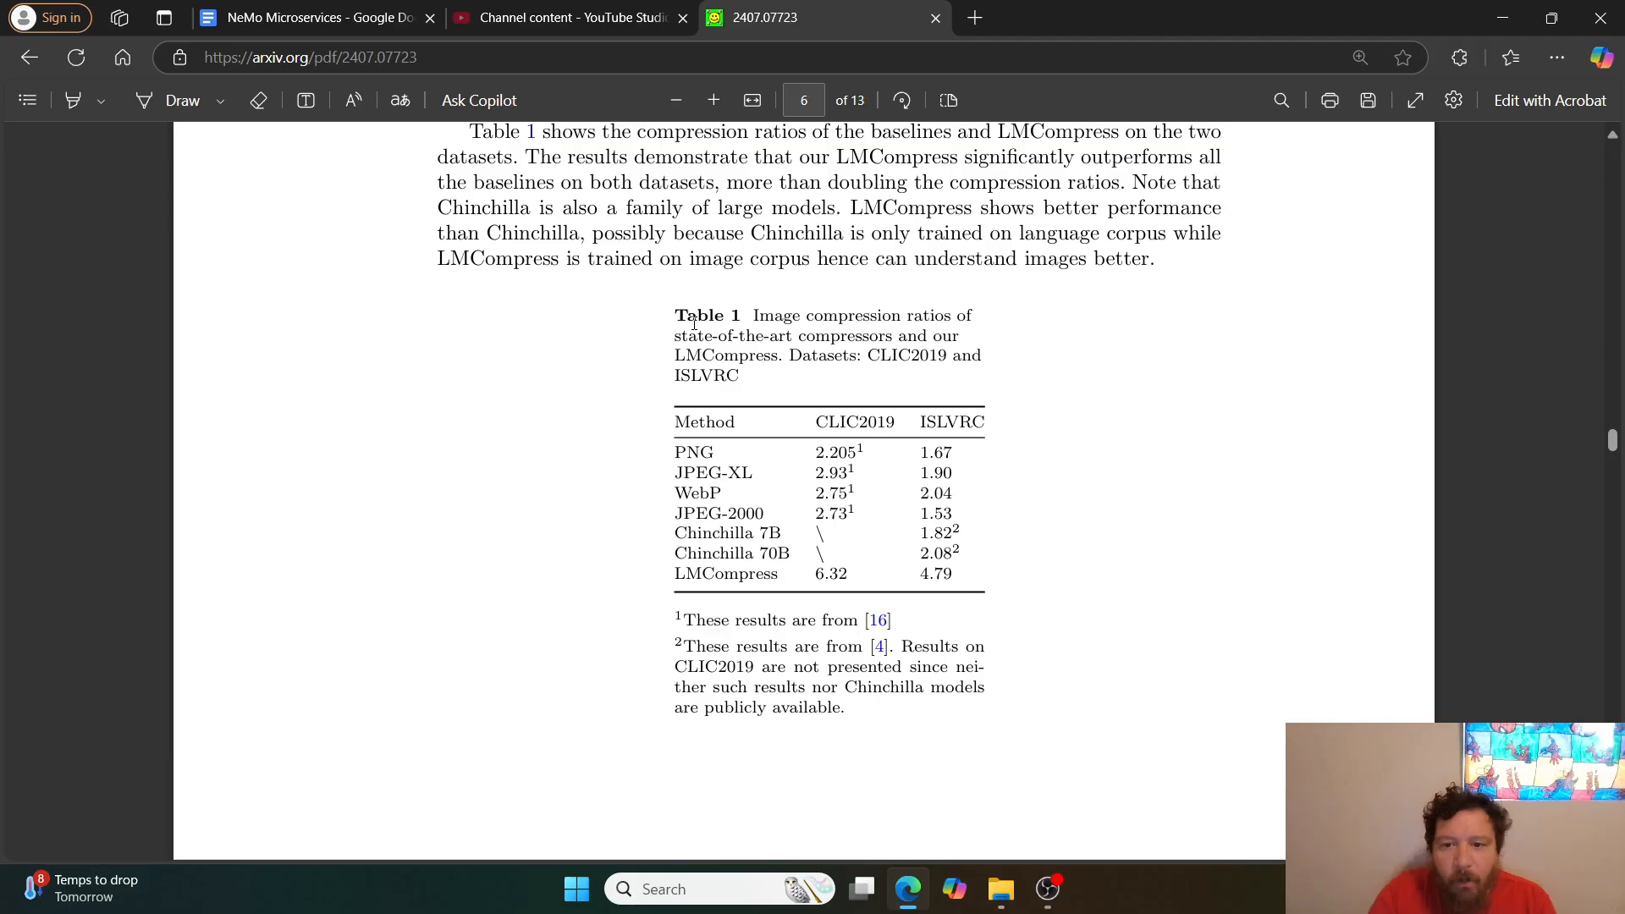
# - Scroll past Table 1's footnotes to the Fig. 2 CLIC2019/ISLVRC compression-ratio chart
pyautogui.scroll(-3)
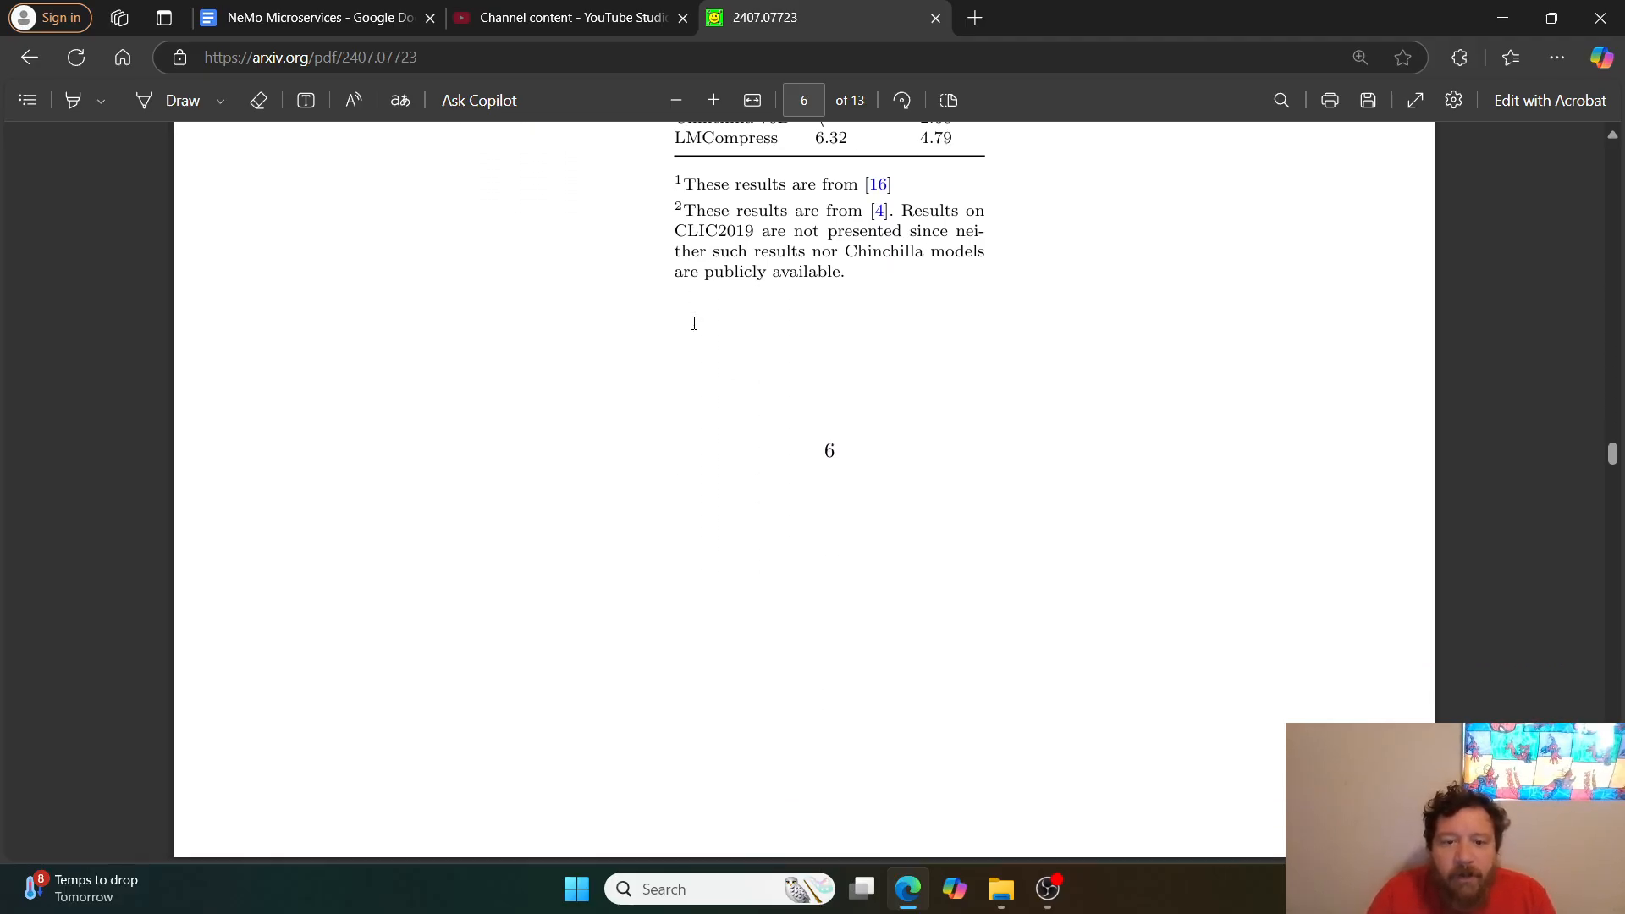
pyautogui.scroll(-3)
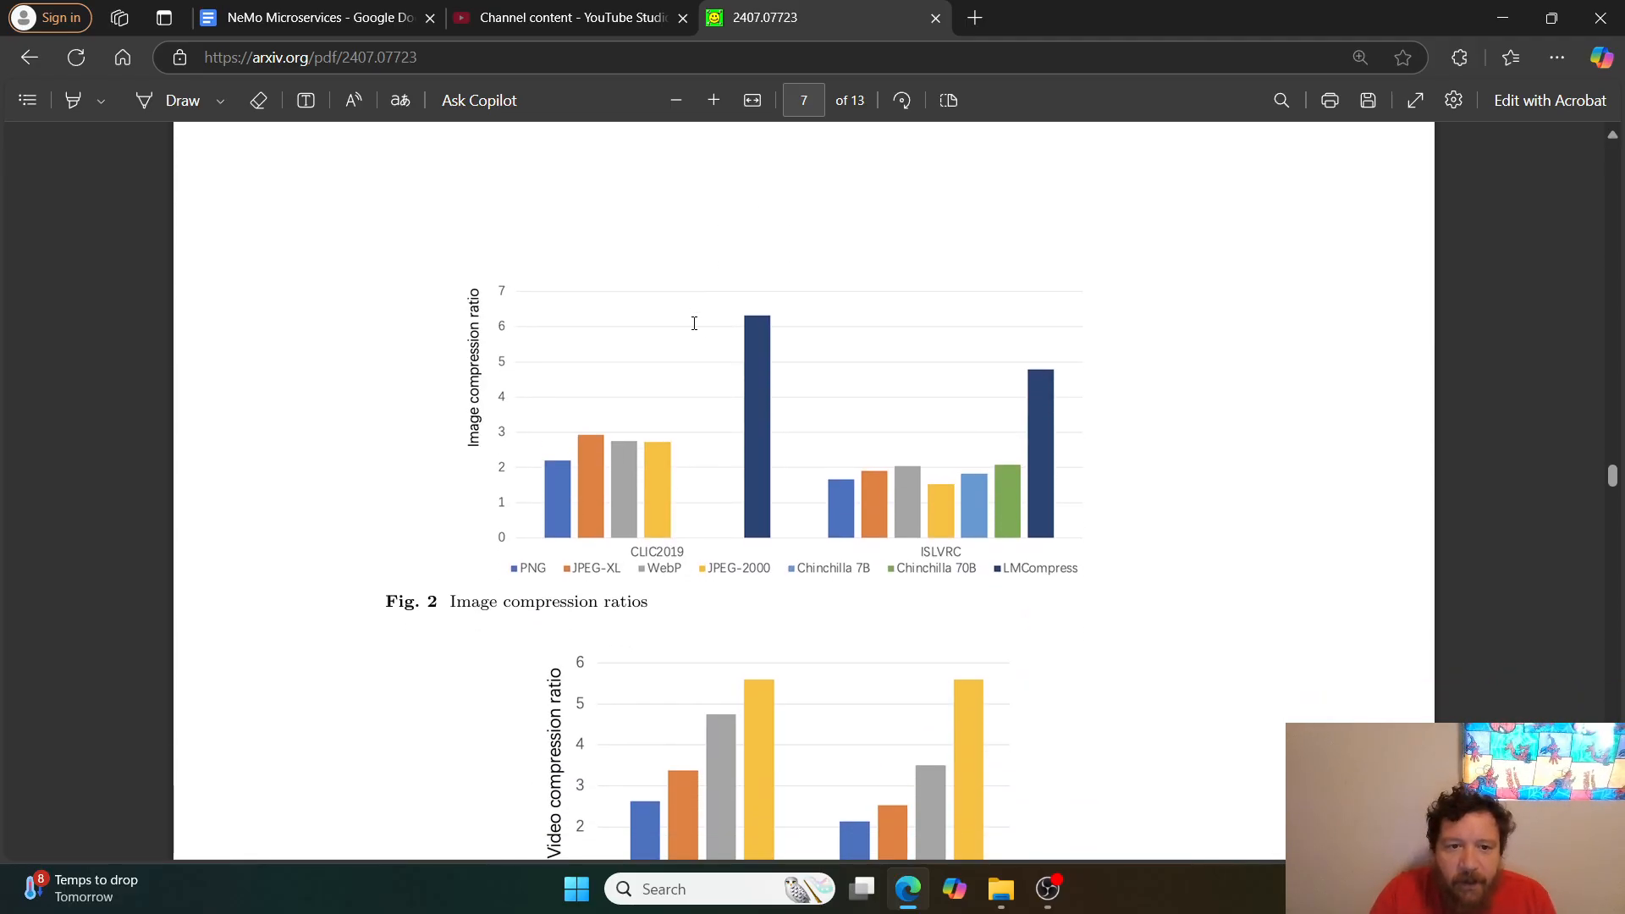
pyautogui.scroll(-3)
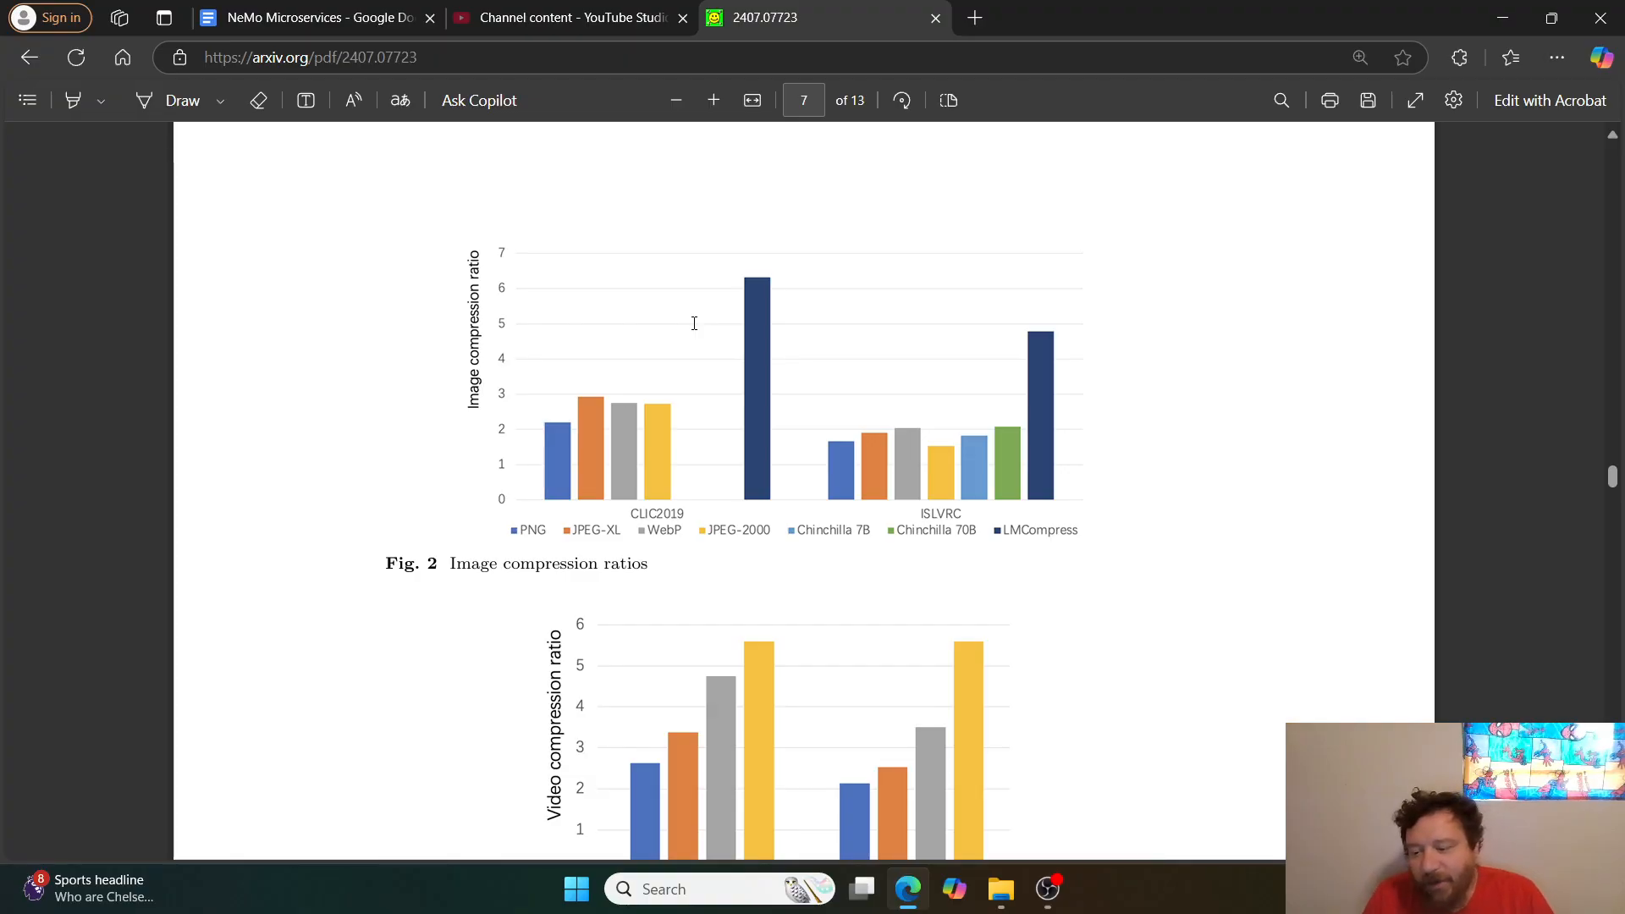
# - Scroll through to Table 2, then settle at section 3.1's dataset description on page 6
pyautogui.scroll(-3)
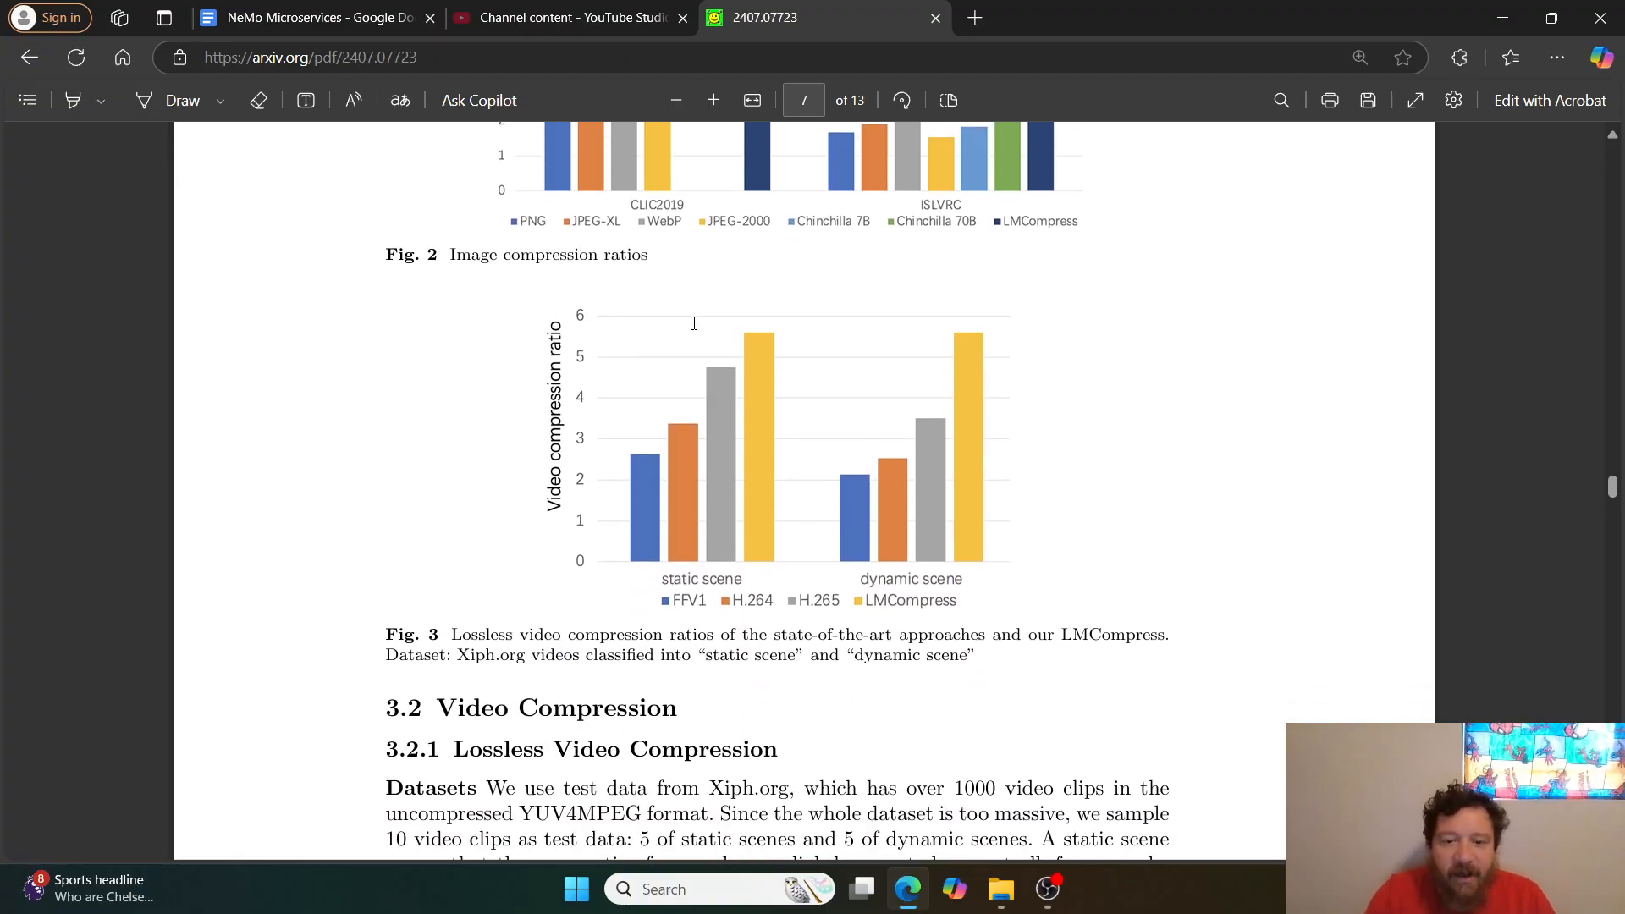
pyautogui.scroll(-3)
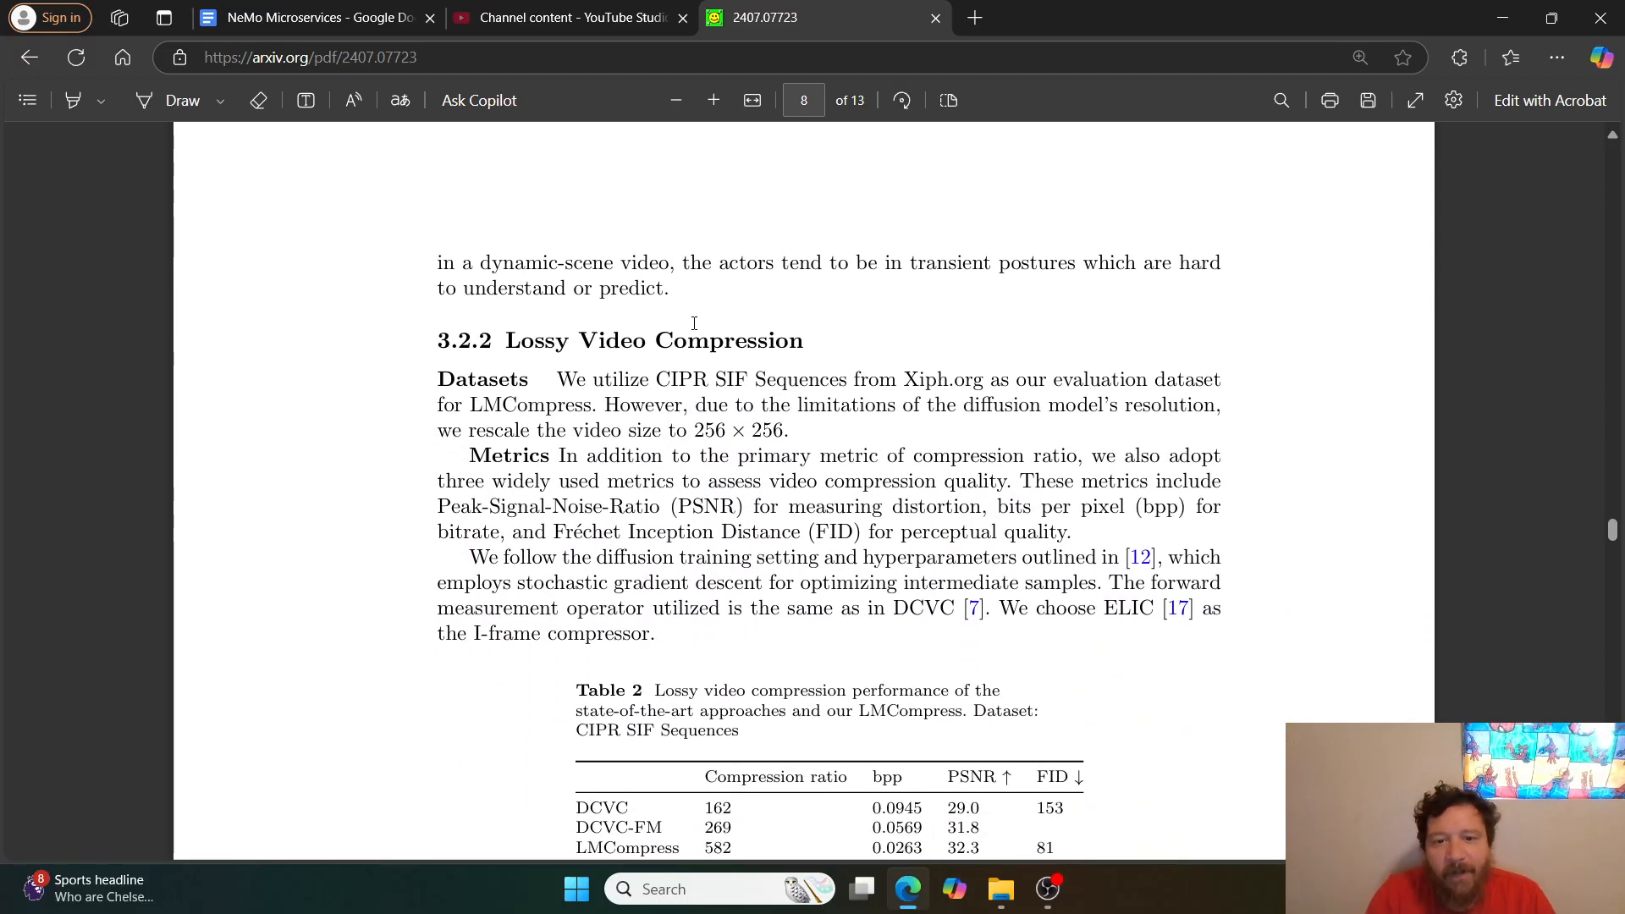
pyautogui.scroll(-3)
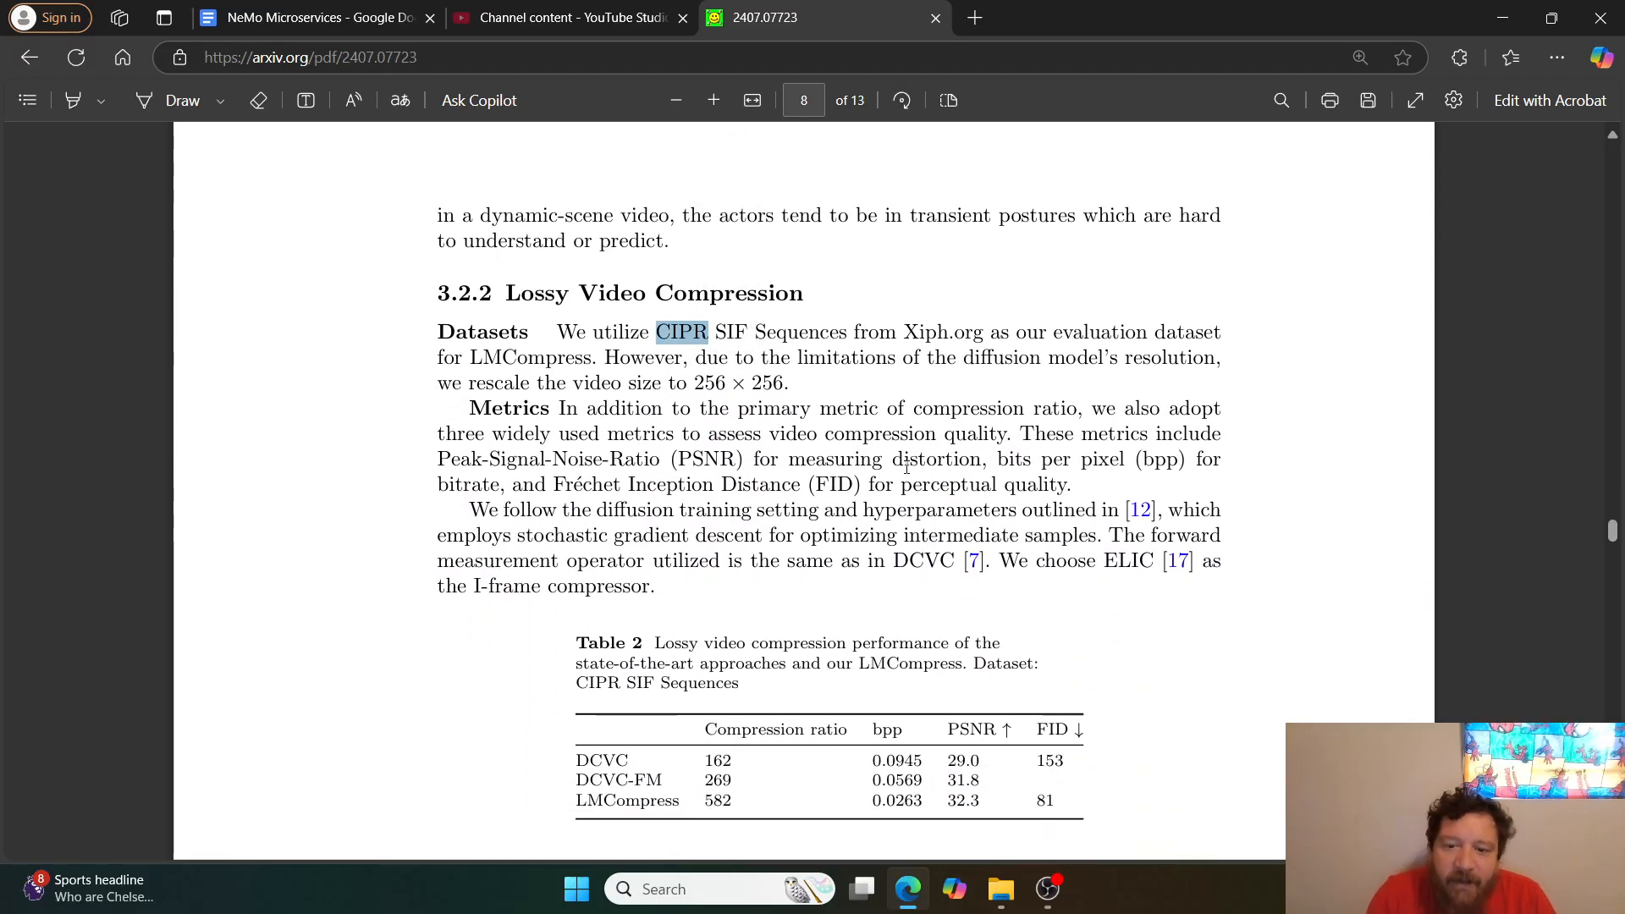
pyautogui.scroll(-3)
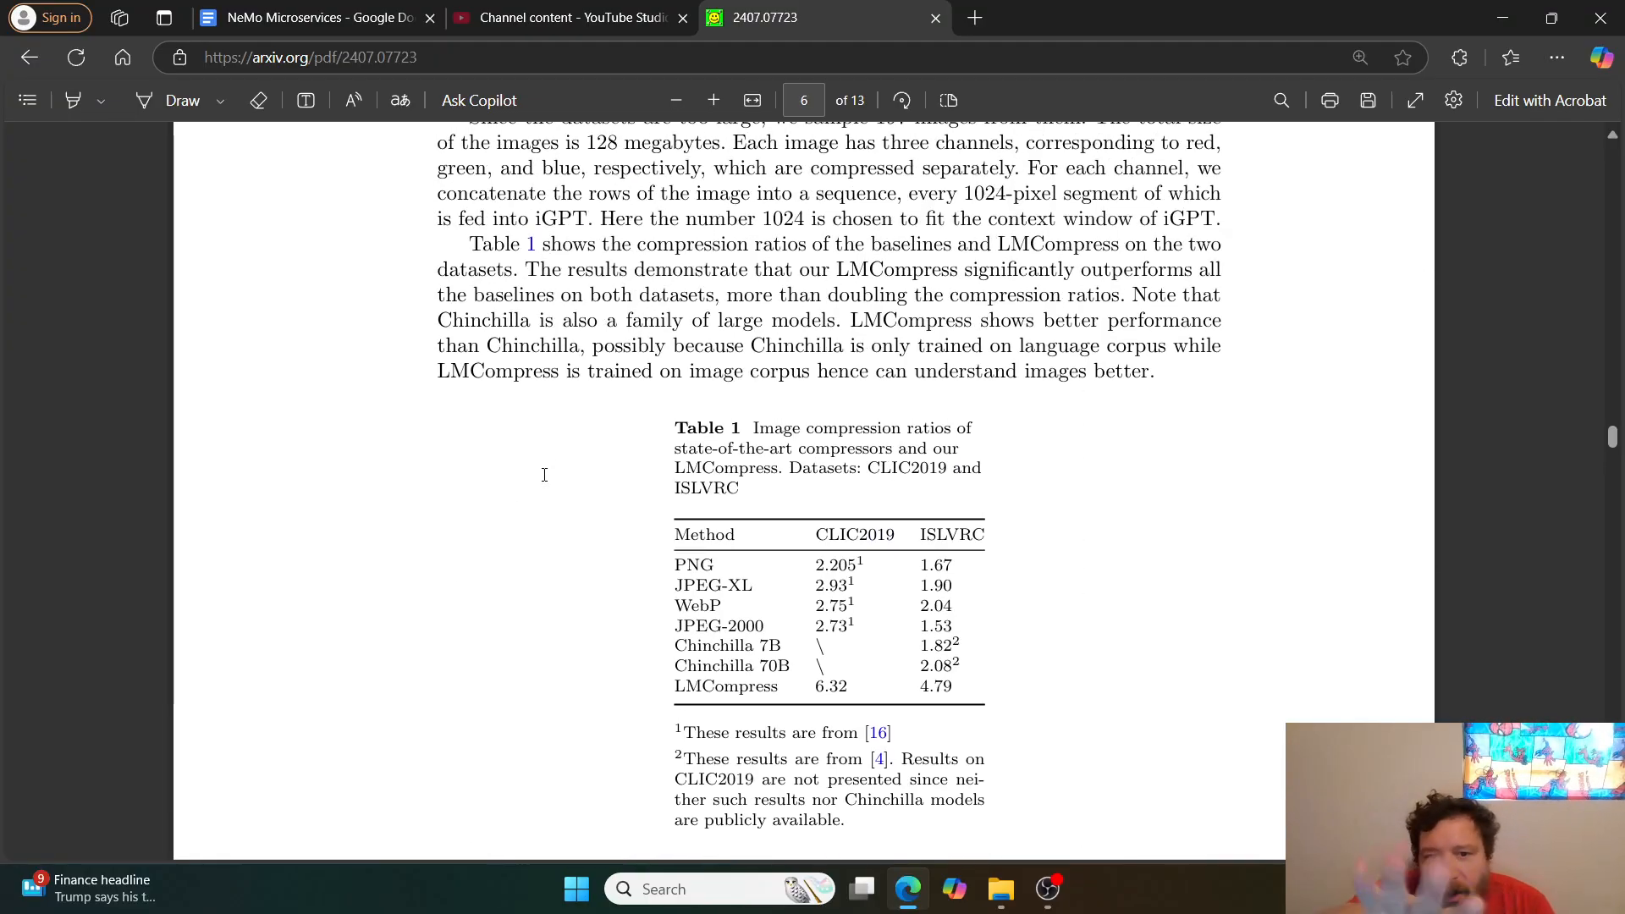
pyautogui.scroll(-3)
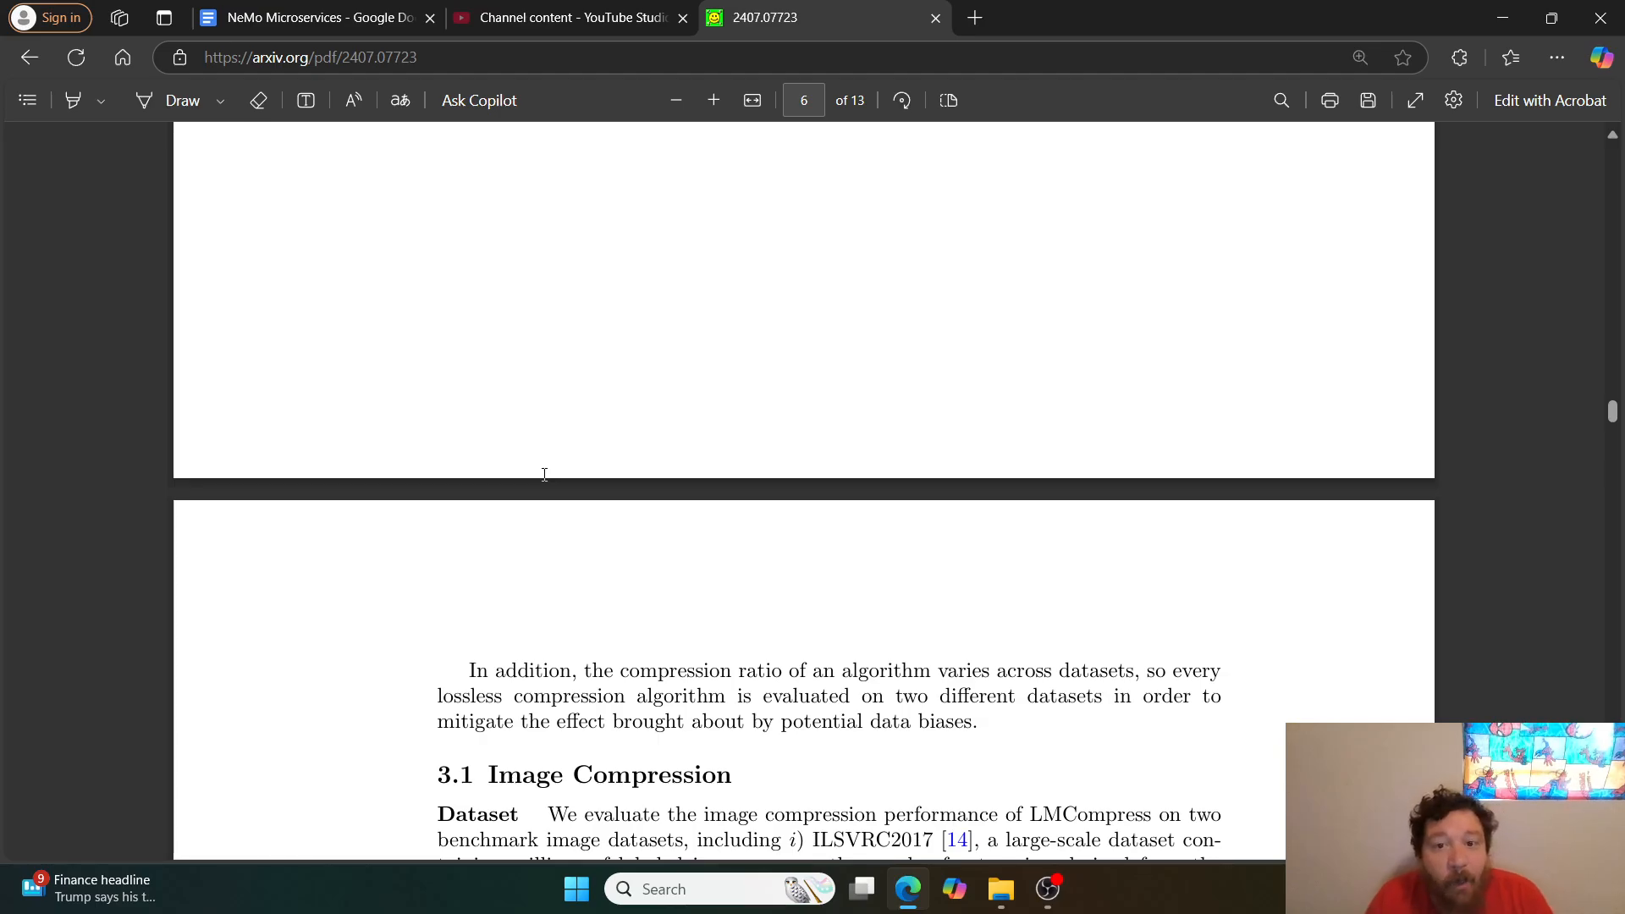